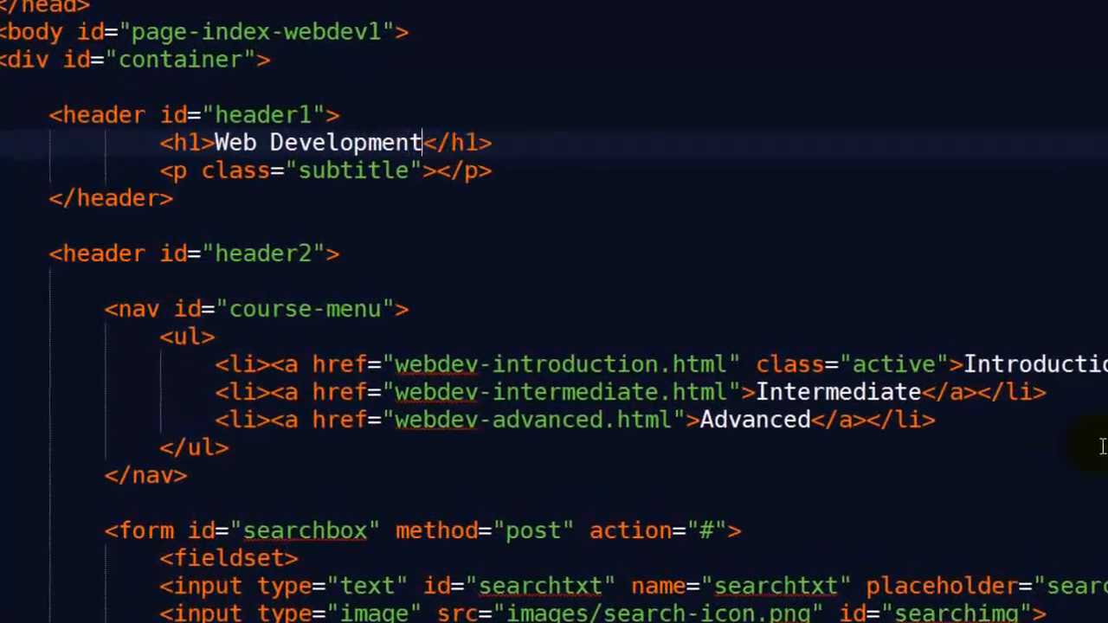
Step: Fill the subtitle paragraph with 'Six Minutes. Smarter.' and switch to the WordPress tab
type("Six Minute")
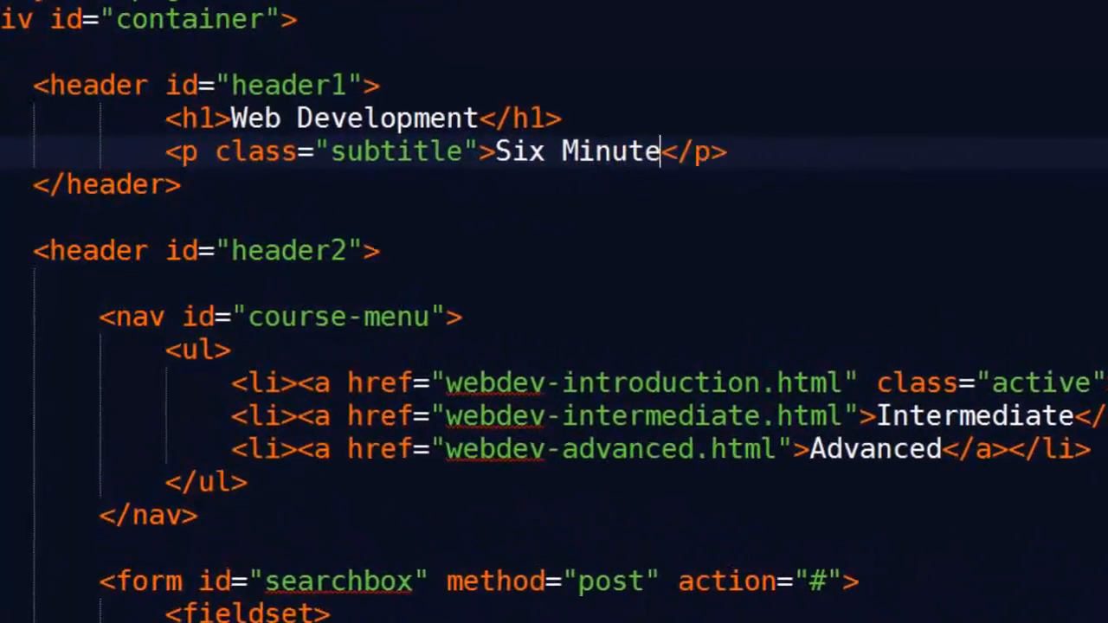
type("s. Smarter.")
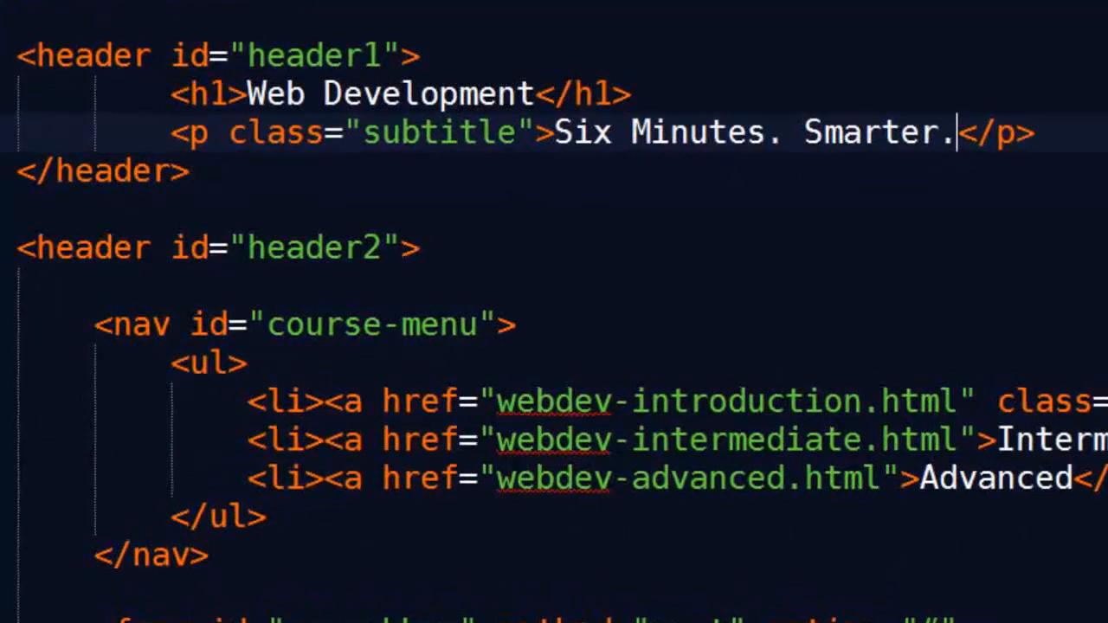
left_click(915, 24)
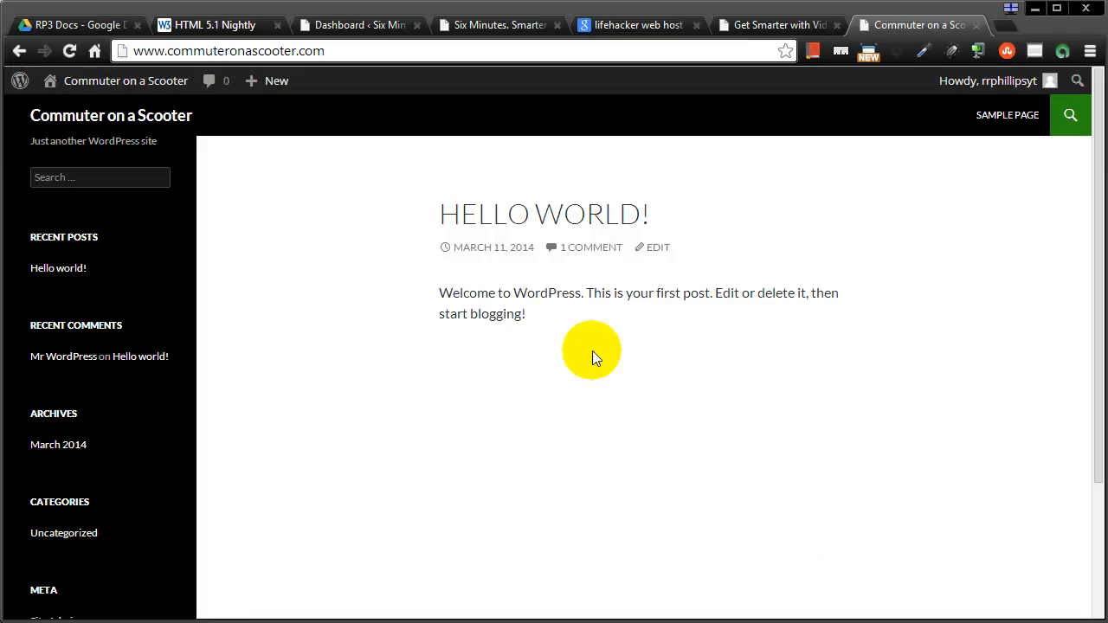
mouse_move(216, 81)
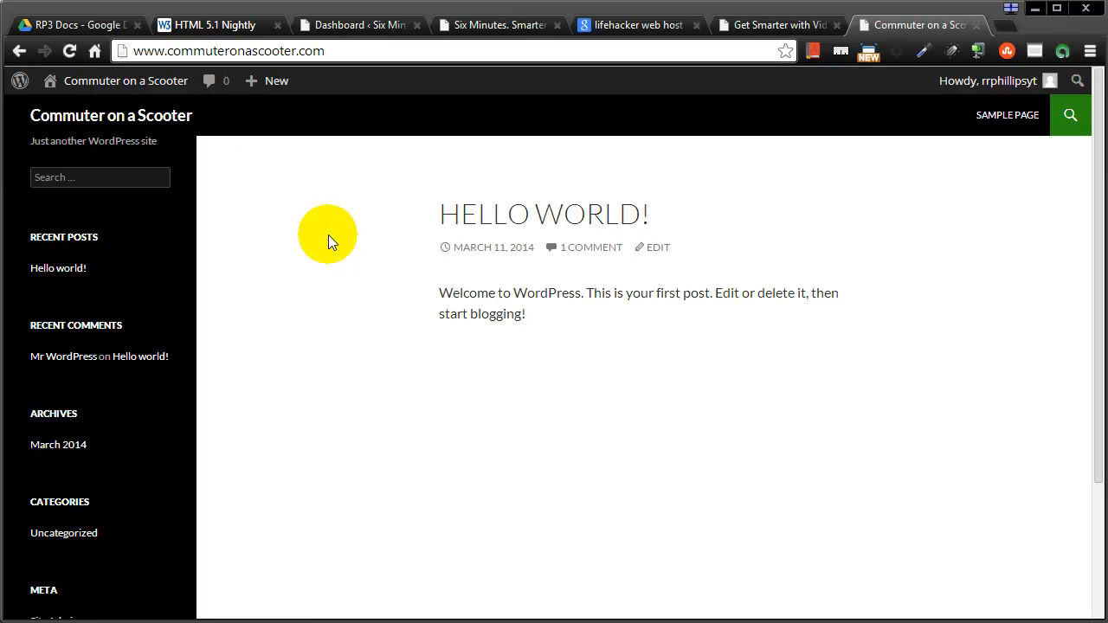
mouse_move(498, 298)
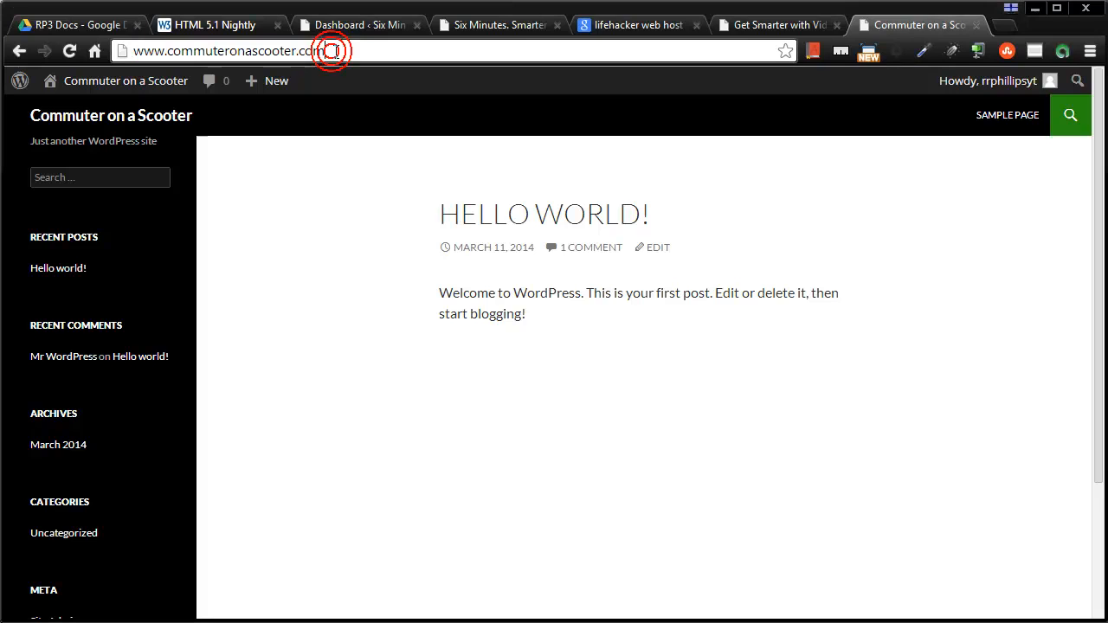
left_click(333, 50)
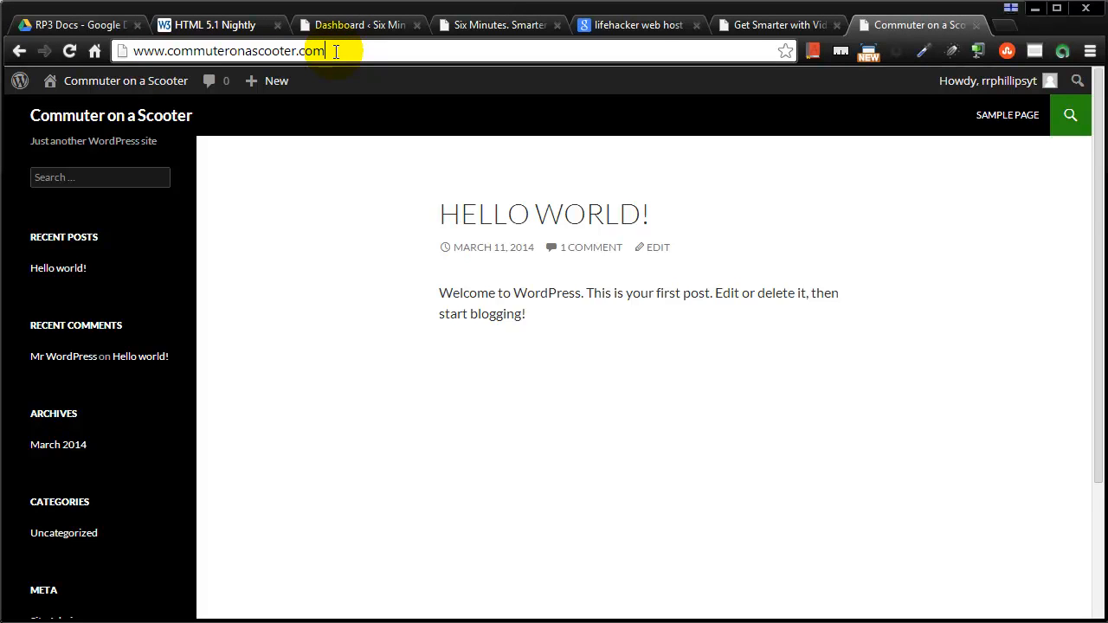
Step: Go to the site's /wp login page and log in to the Commuter on a Scooter dashboard
type("/wp")
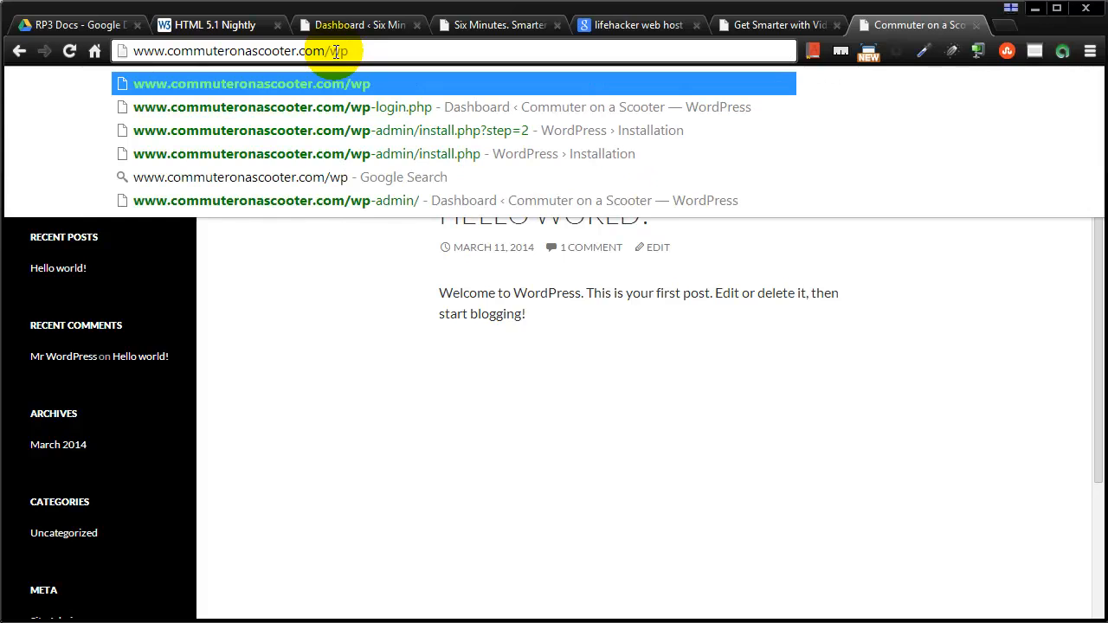
left_click(282, 108)
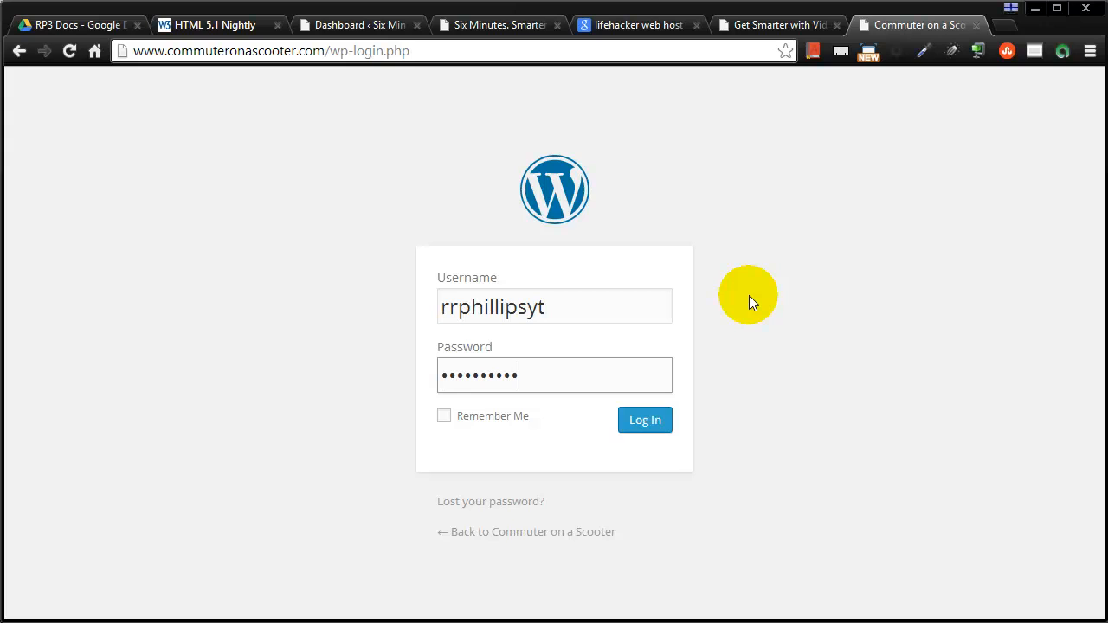
left_click(644, 421)
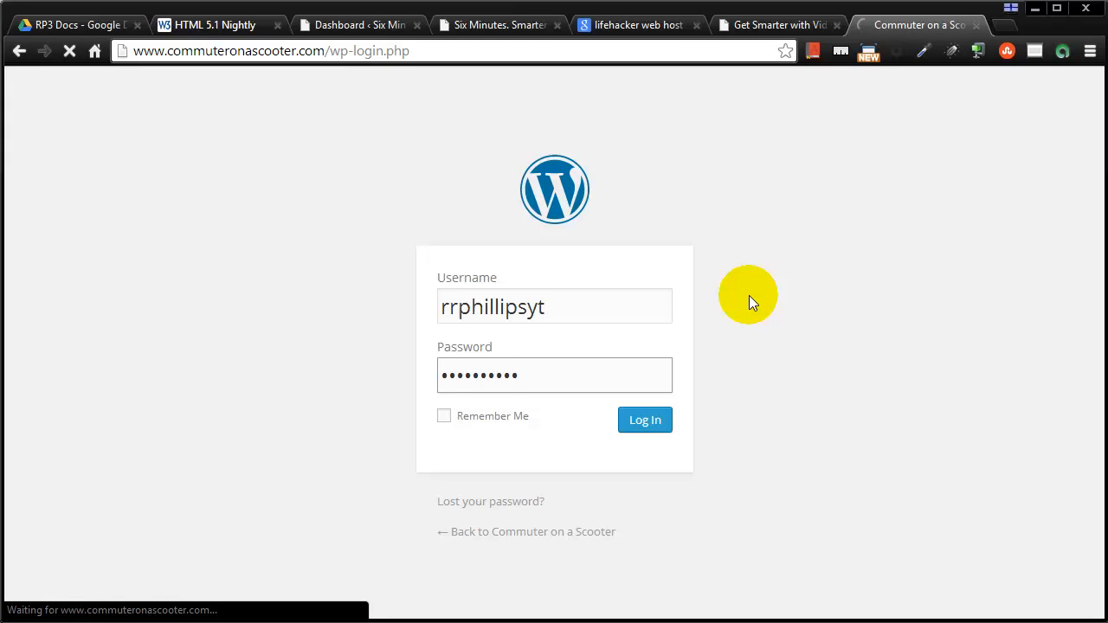
left_click(644, 421)
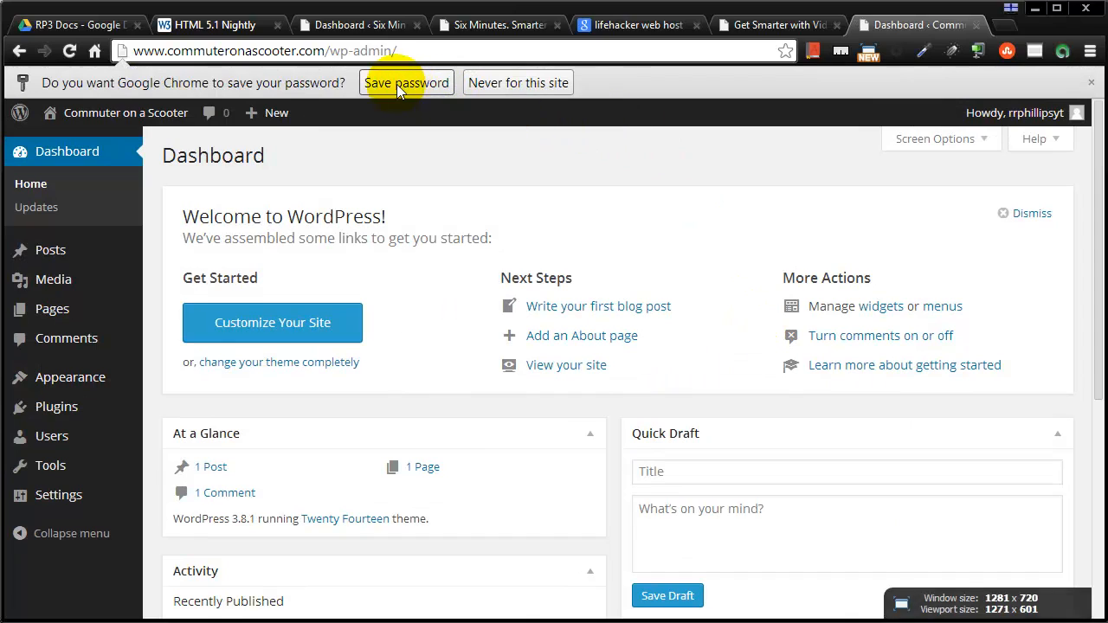
Step: Let Chrome save the WordPress login password
left_click(405, 83)
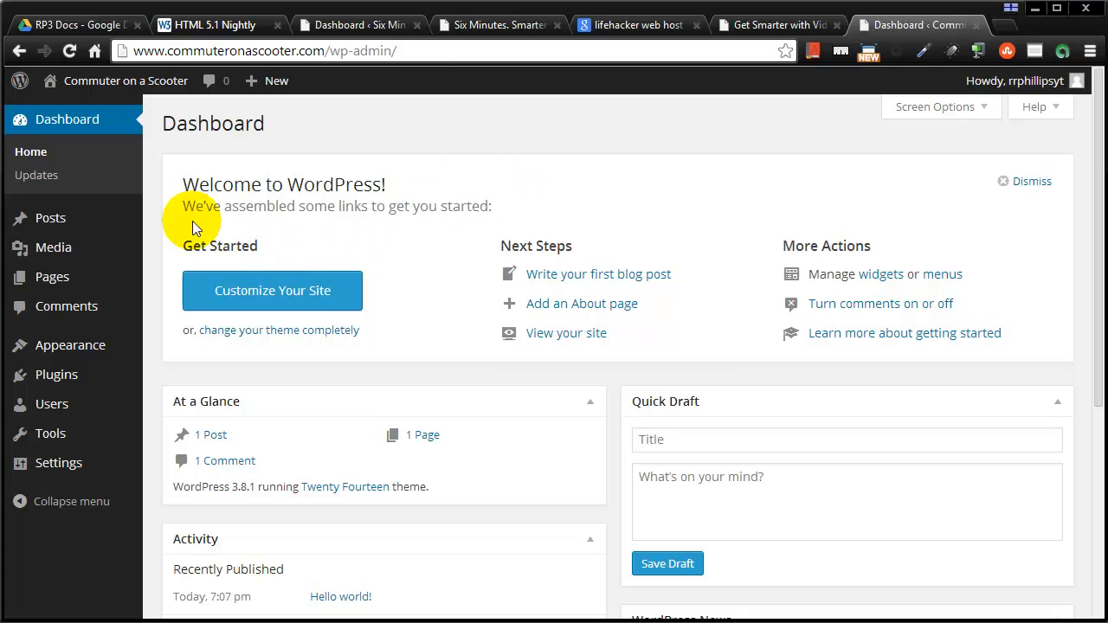
mouse_move(65, 306)
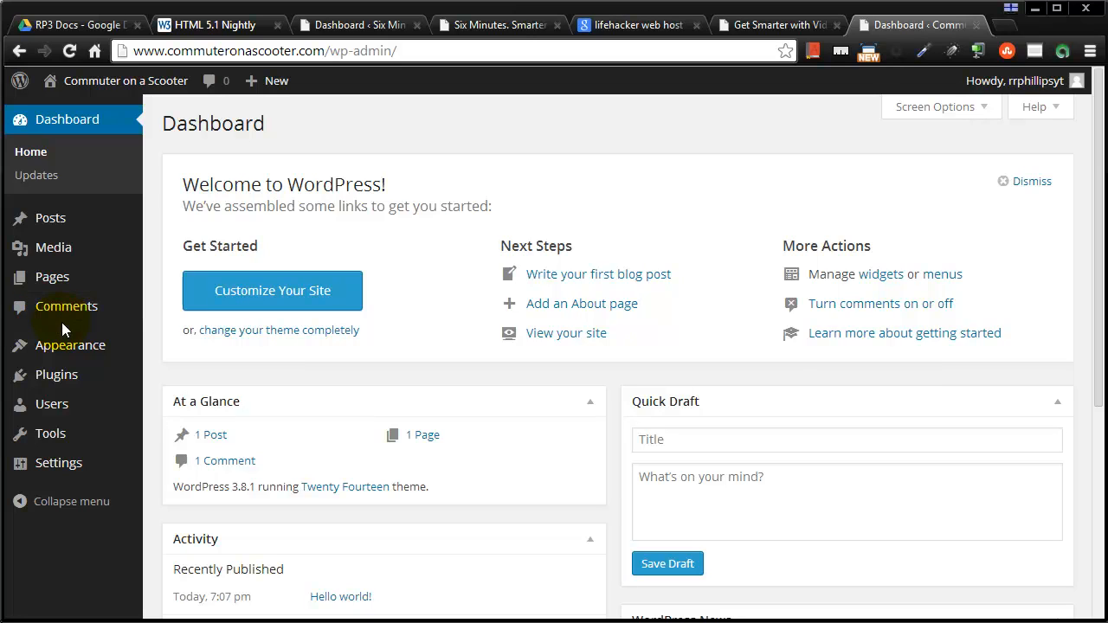
mouse_move(62, 333)
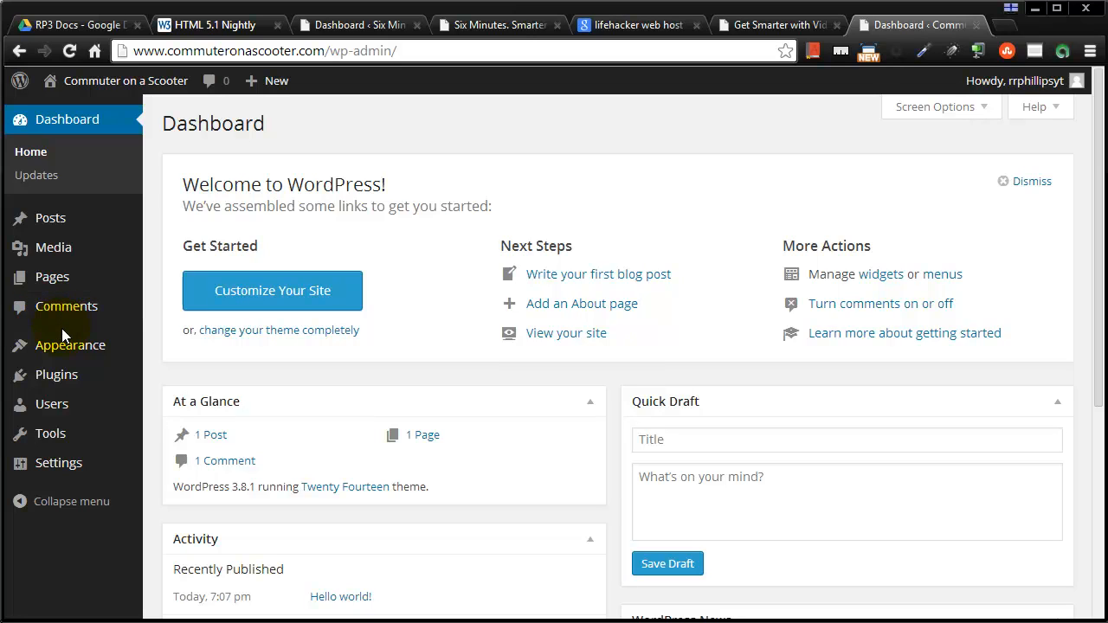
mouse_move(765, 41)
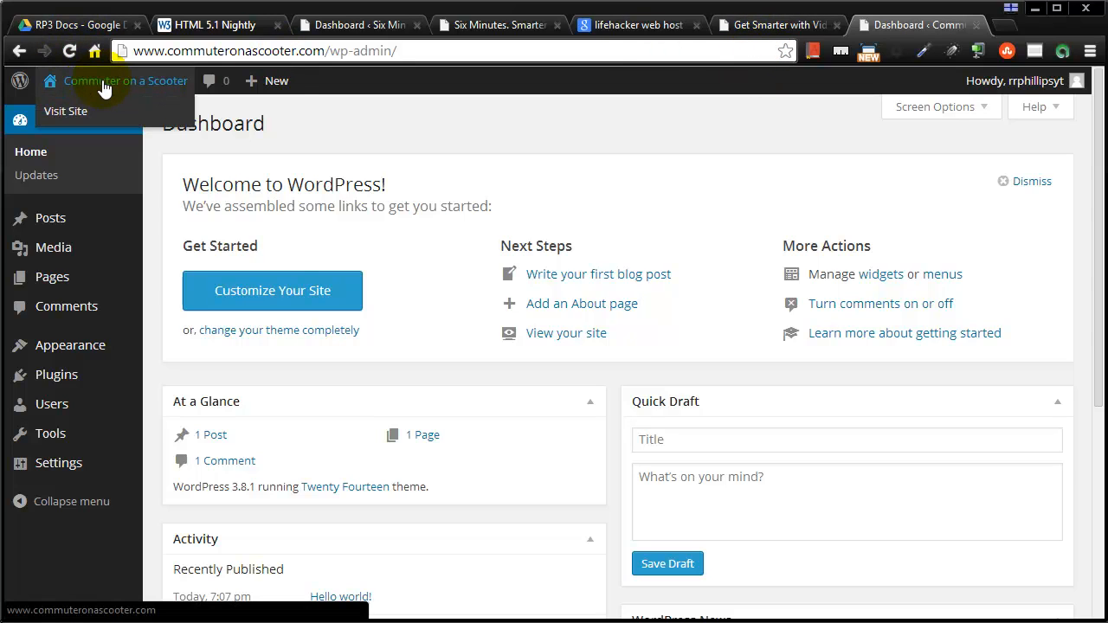
Step: Open the public site in a new tab from the admin bar and return to the Dashboard
right_click(104, 81)
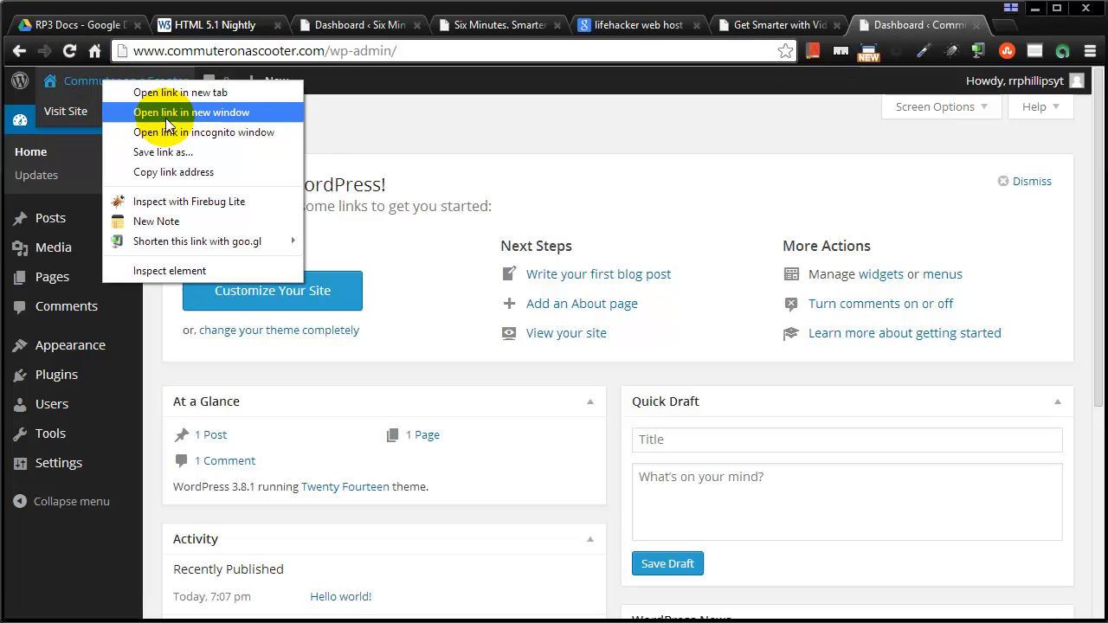
mouse_move(180, 93)
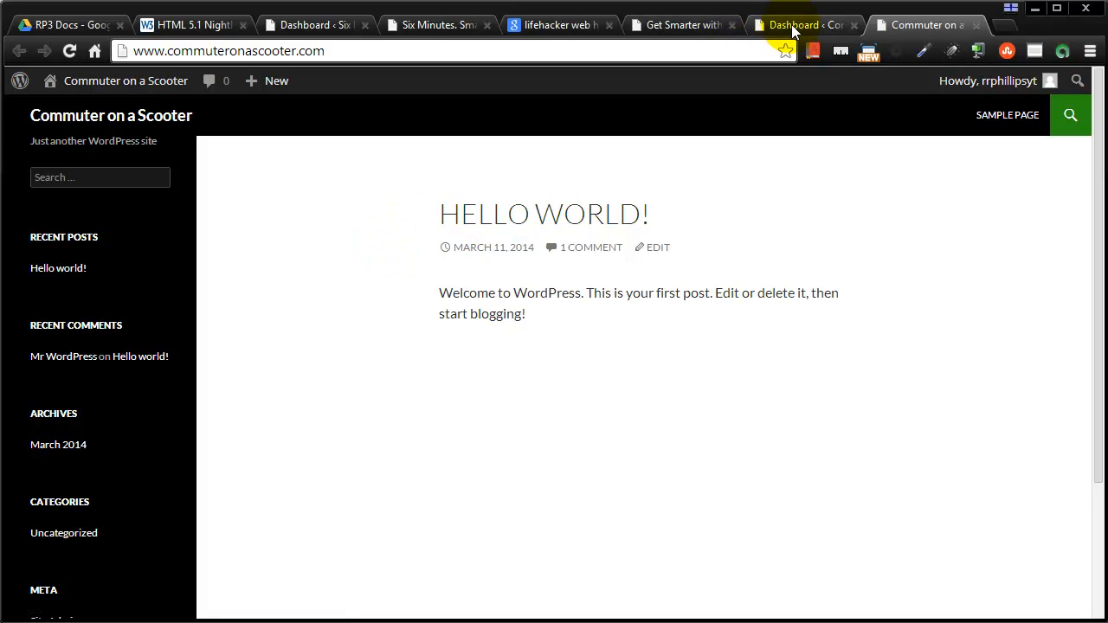
left_click(804, 25)
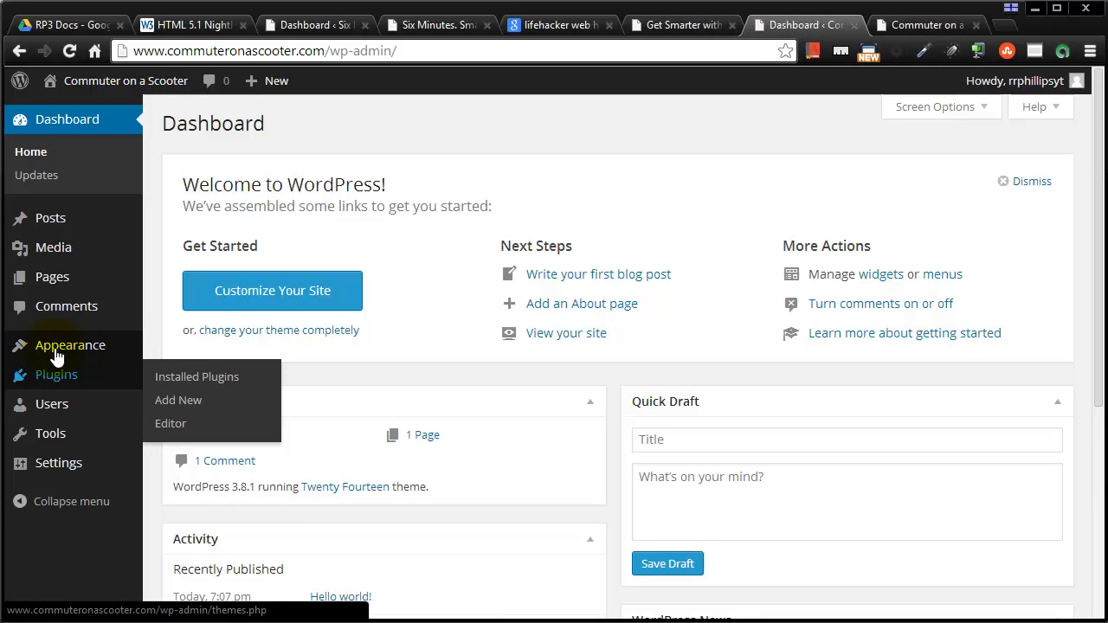
mouse_move(70, 345)
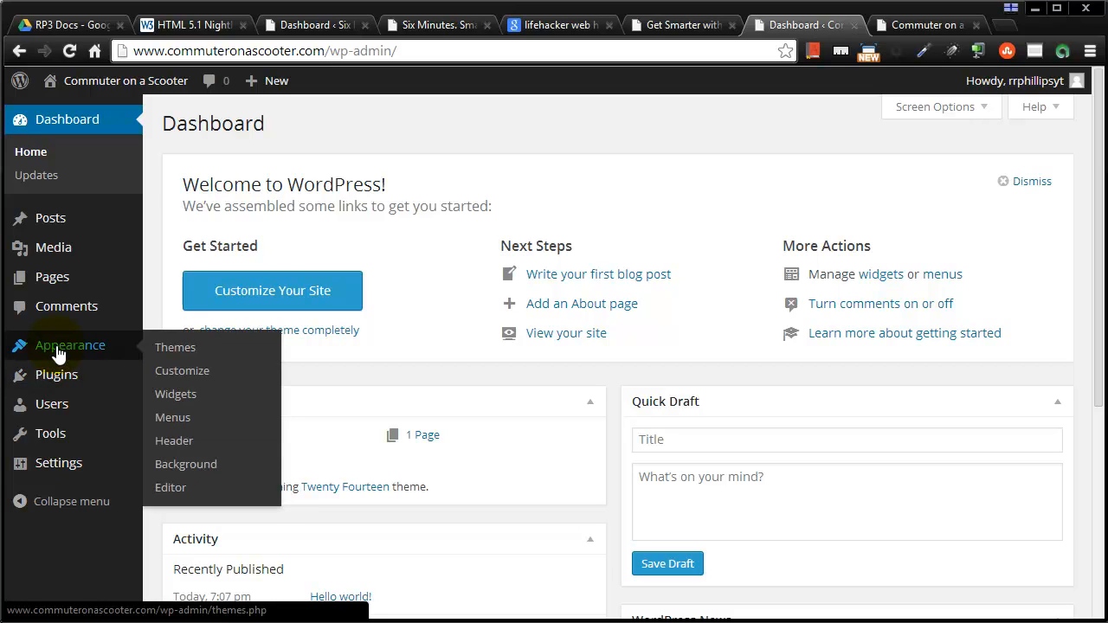
Step: Show the installed themes under Appearance, with Twenty Fourteen active, and start Add New
left_click(175, 346)
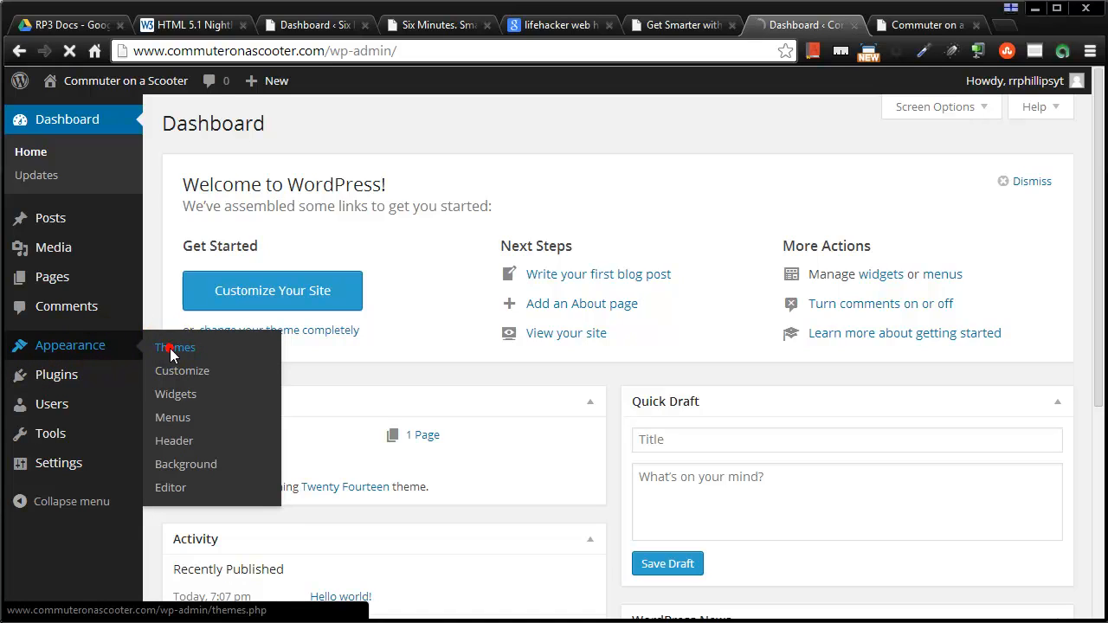
left_click(175, 347)
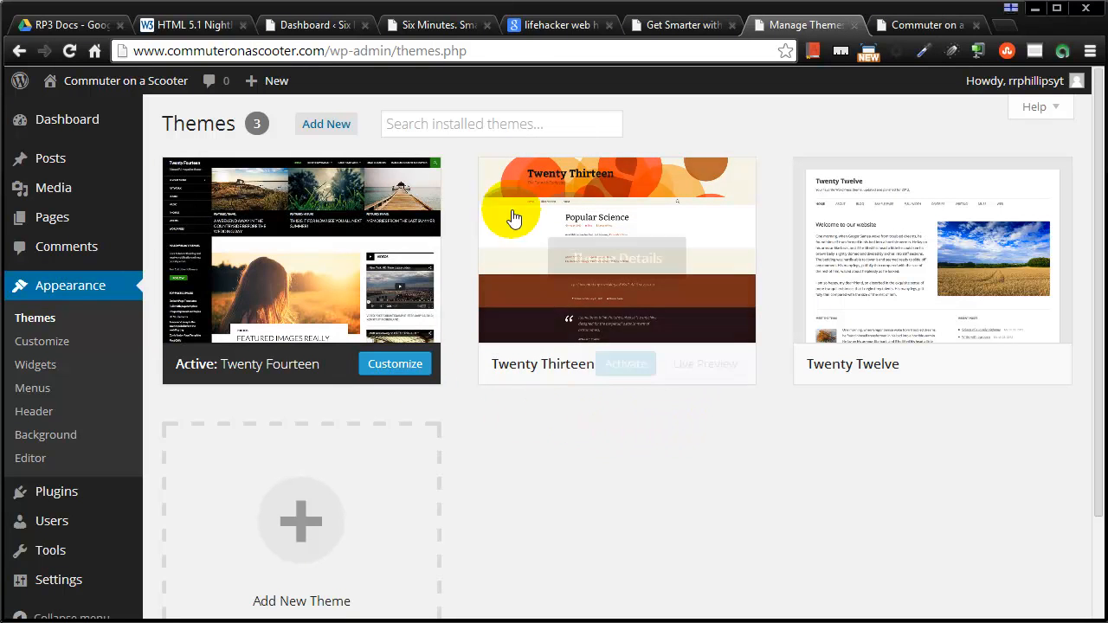
left_click(326, 124)
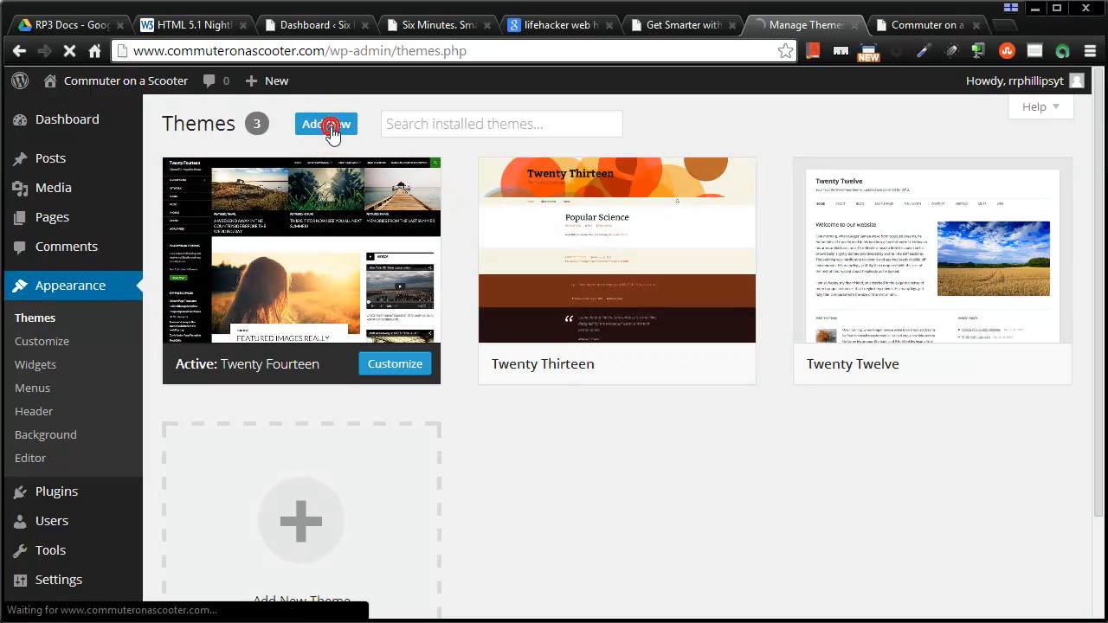
Step: List the newest installable themes on the Install Themes page
left_click(325, 125)
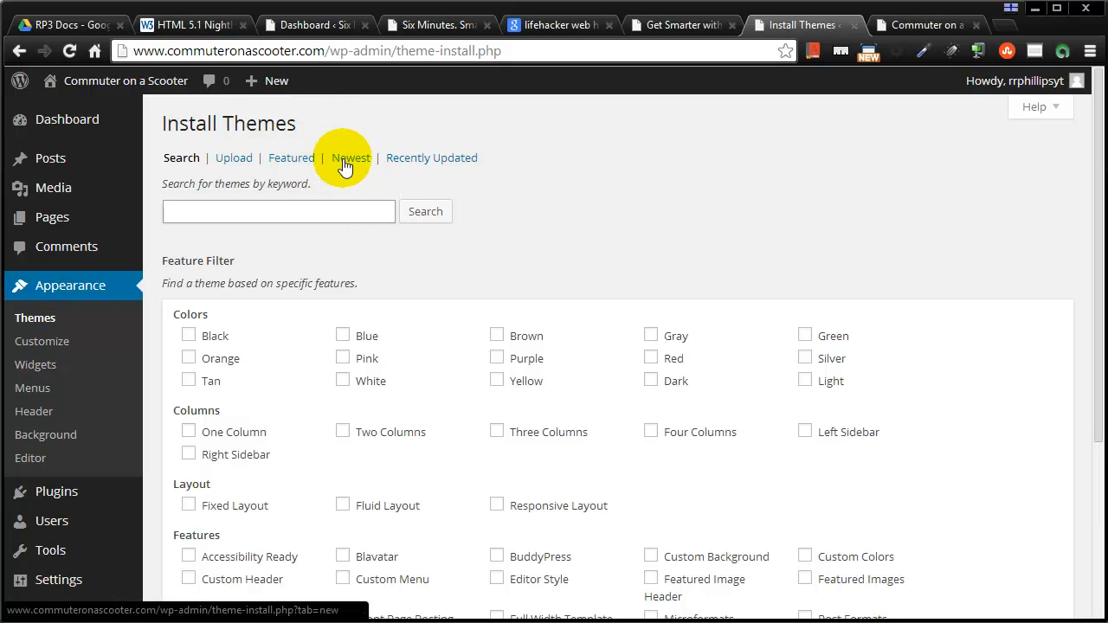
left_click(350, 157)
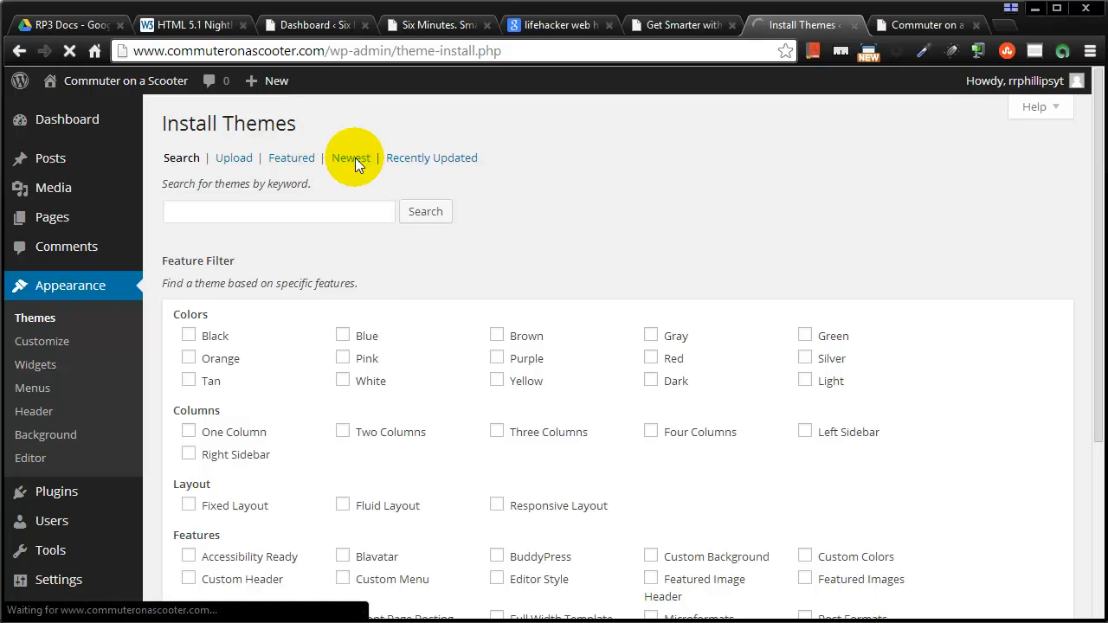
left_click(349, 157)
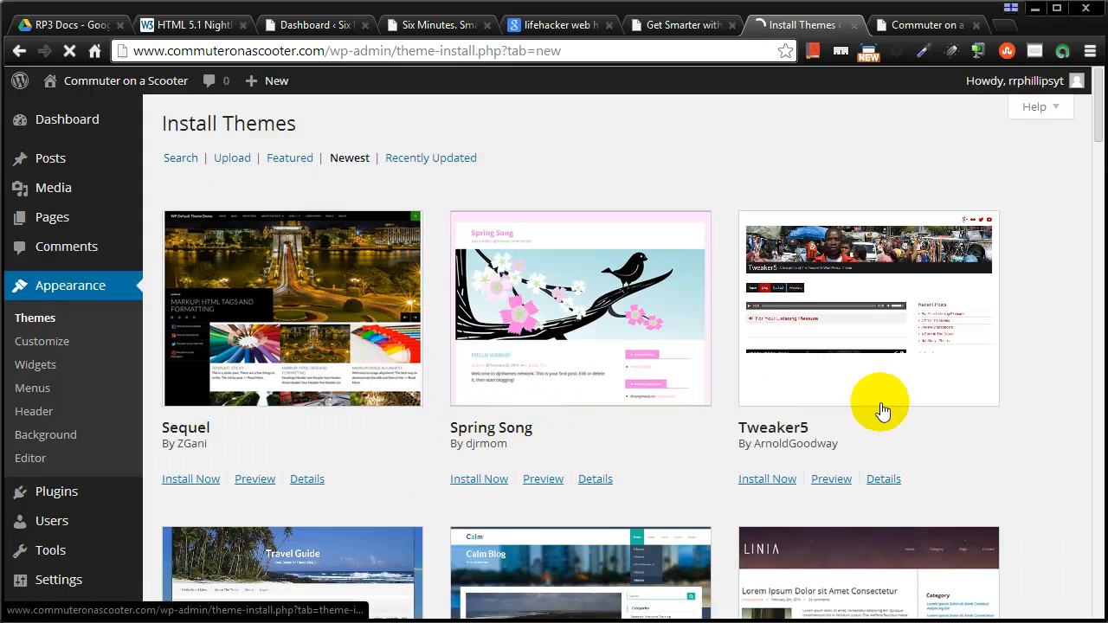
Step: Scroll the newest themes grid until the Radiate theme by ThemeGrill appears
scroll("down", 3)
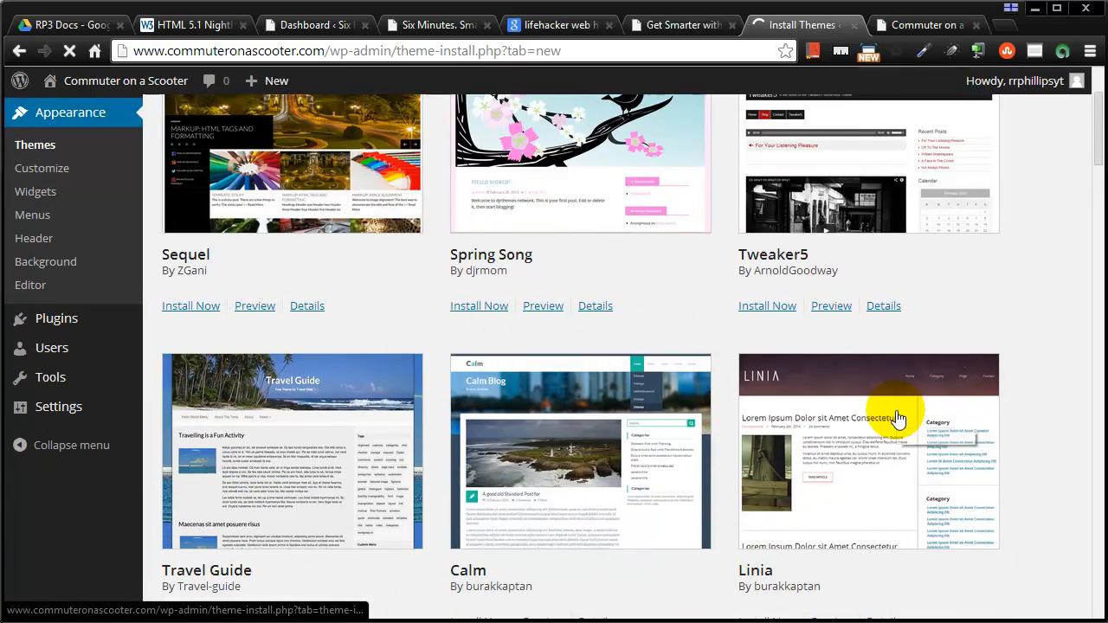
scroll("down", 3)
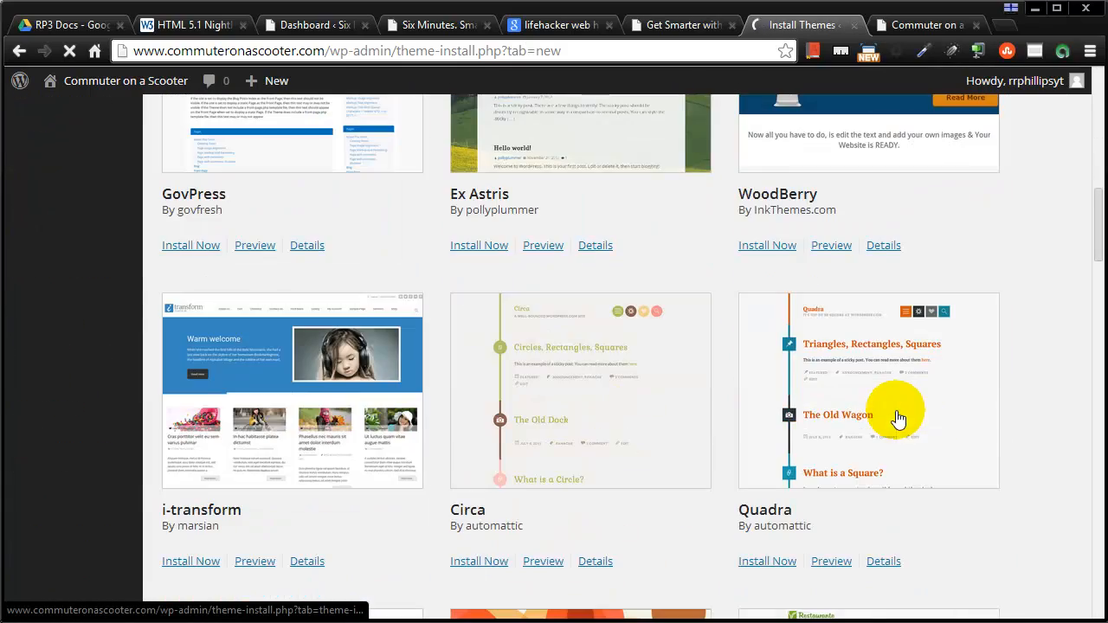
scroll("down", 3)
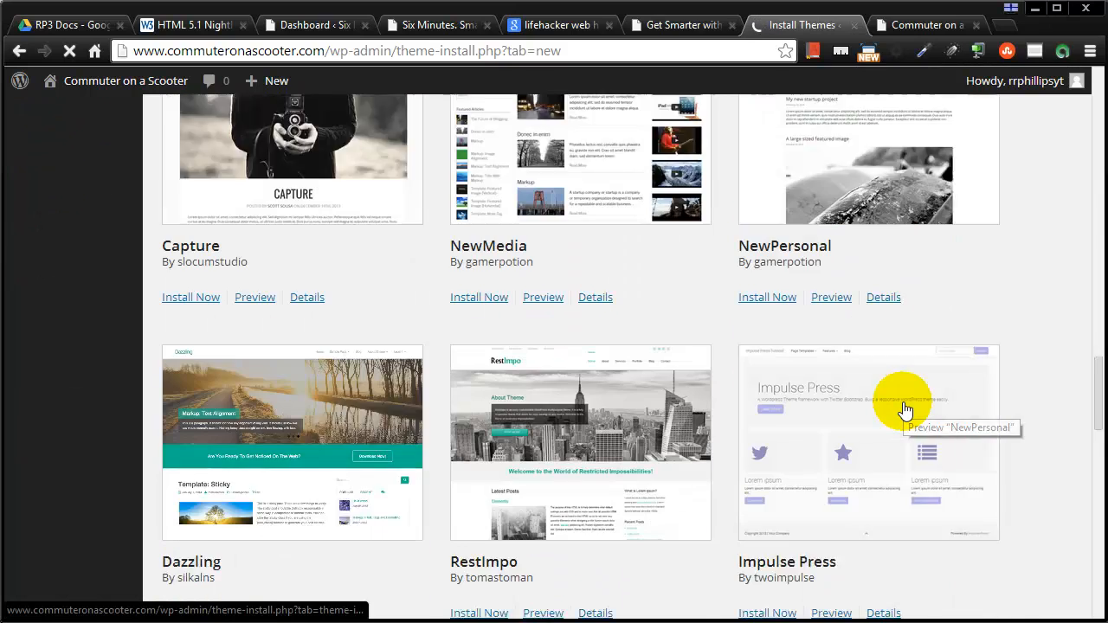
scroll("down", 3)
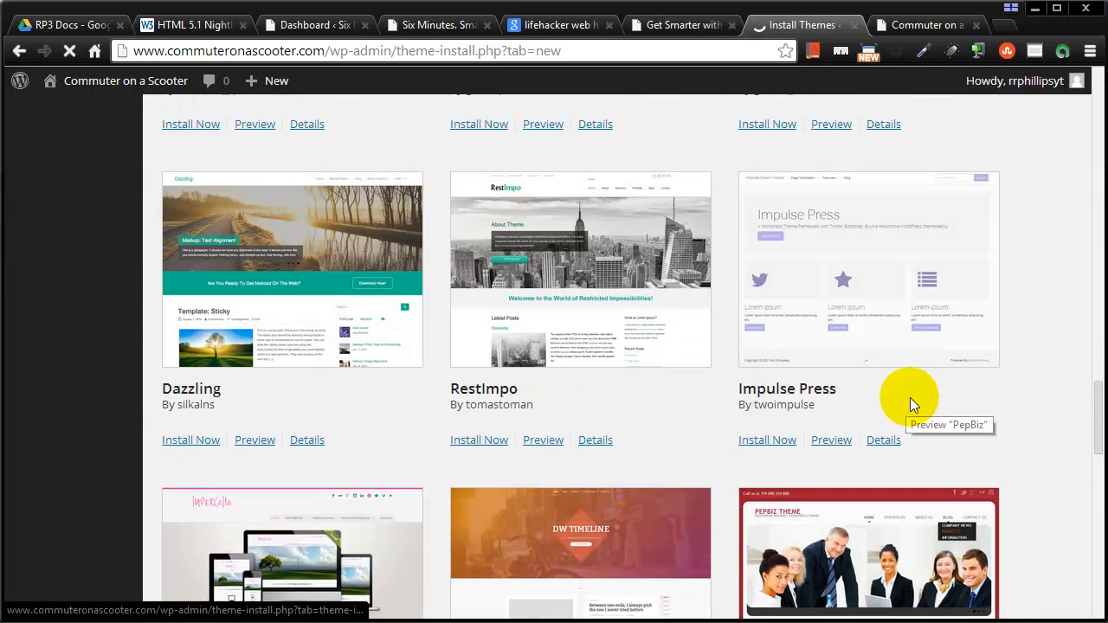
scroll("down", 3)
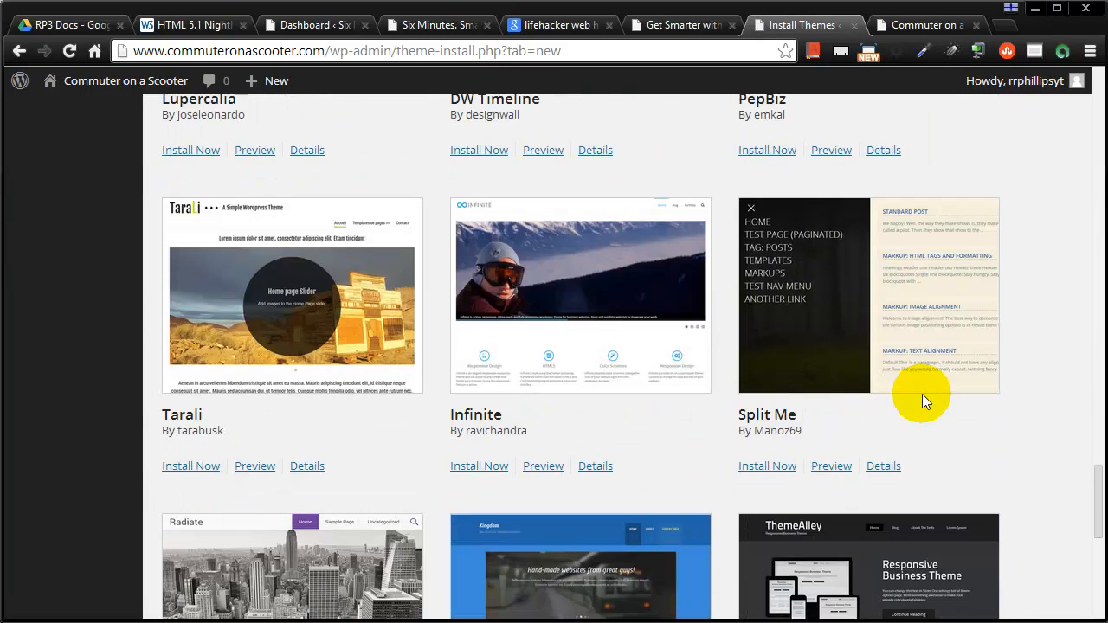
scroll("down", 3)
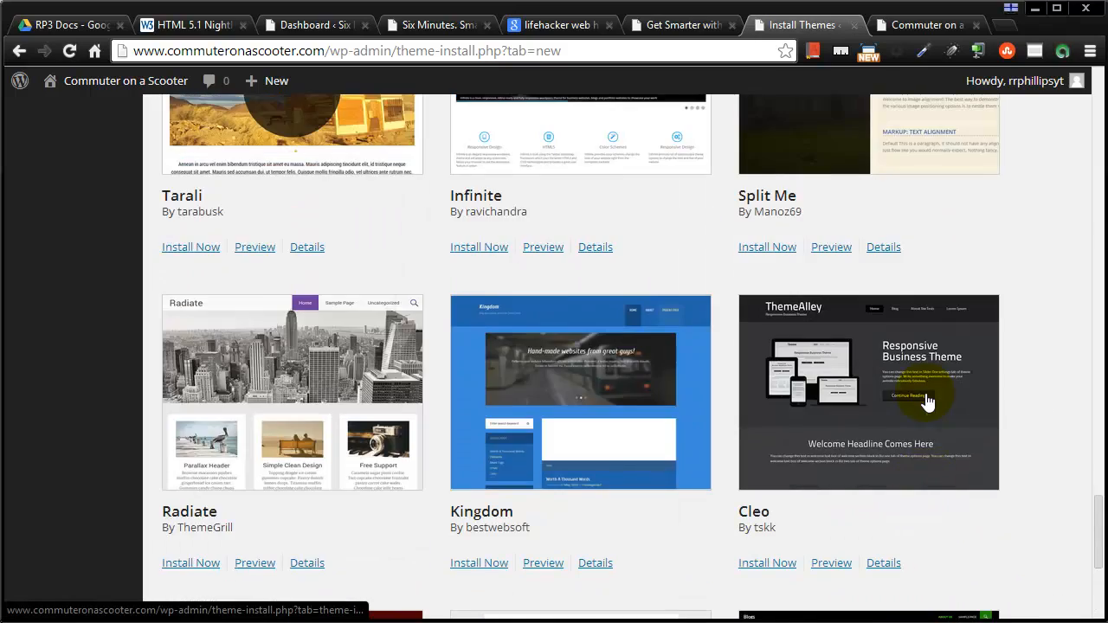
scroll("down", 3)
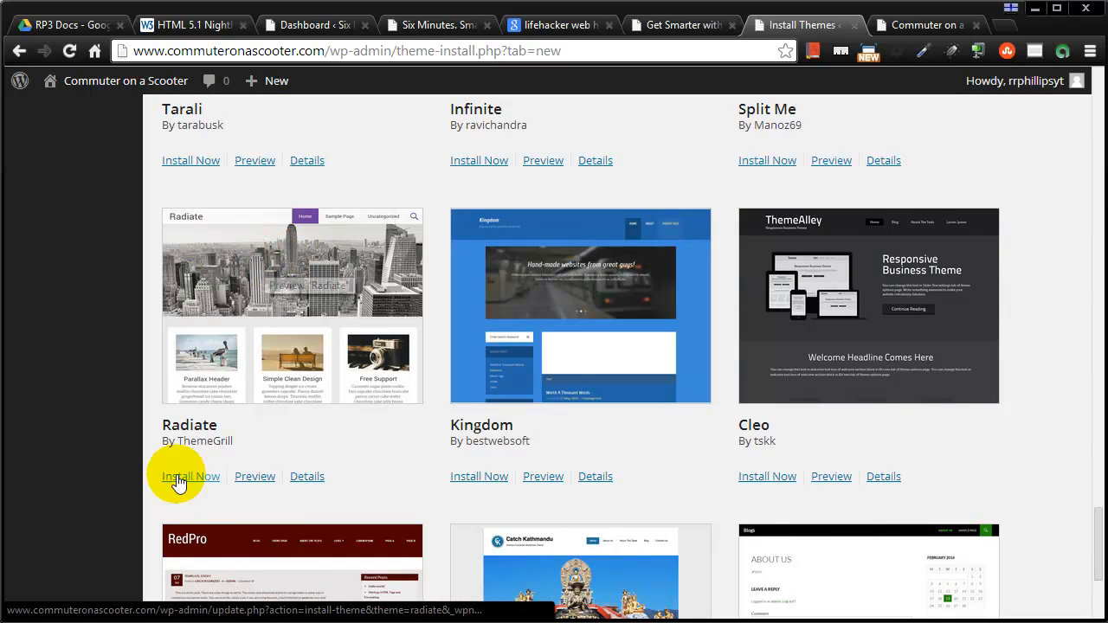
Step: Install the Radiate theme from the newest themes list
left_click(191, 476)
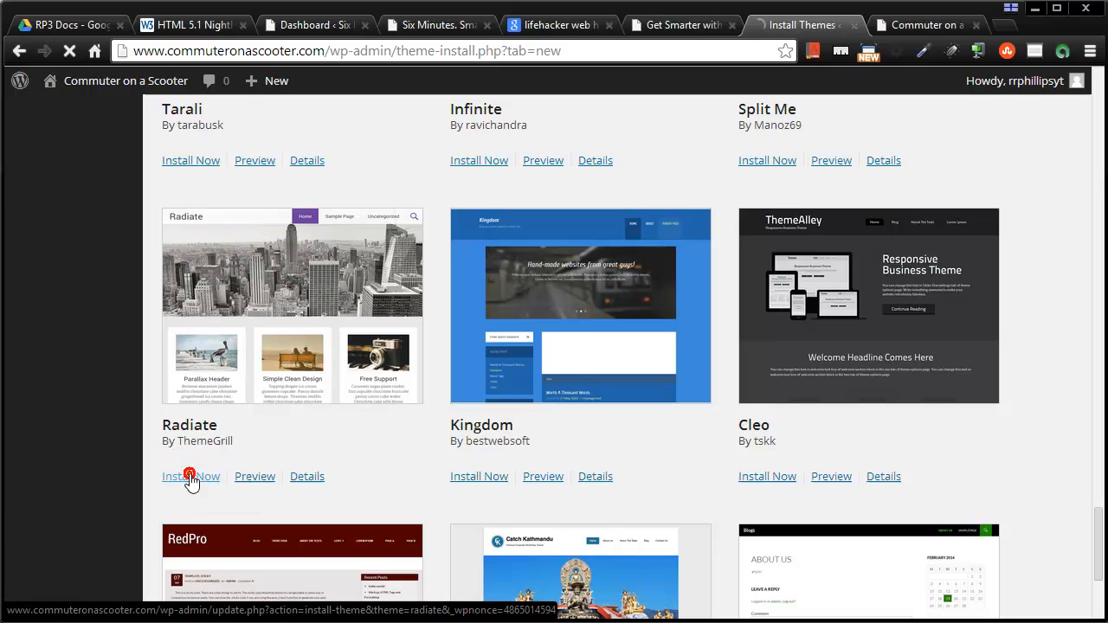
left_click(191, 476)
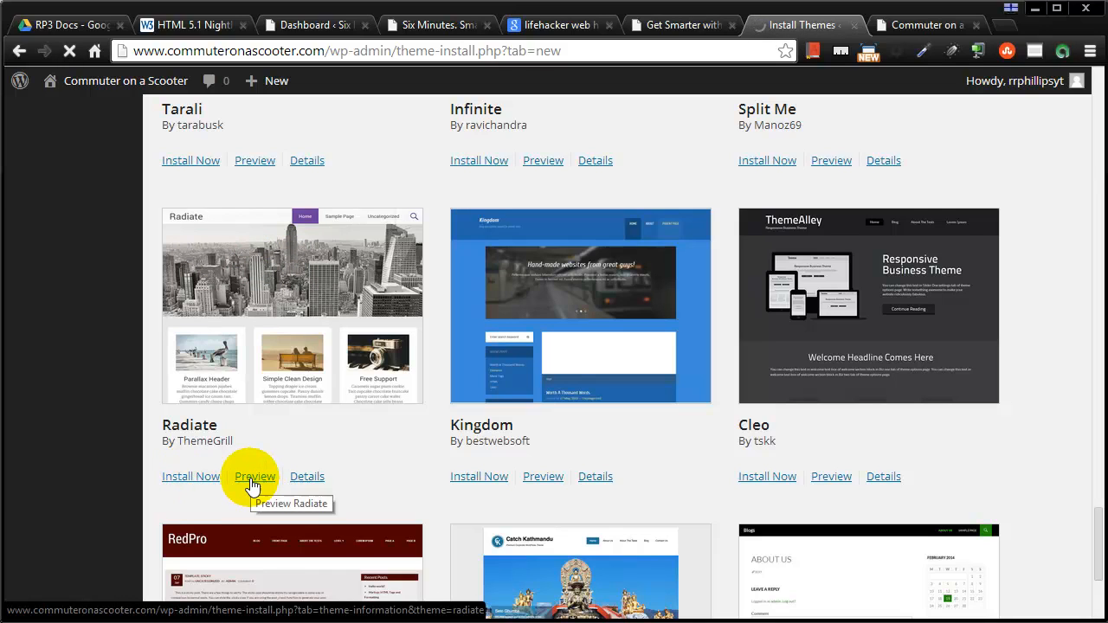
left_click(190, 477)
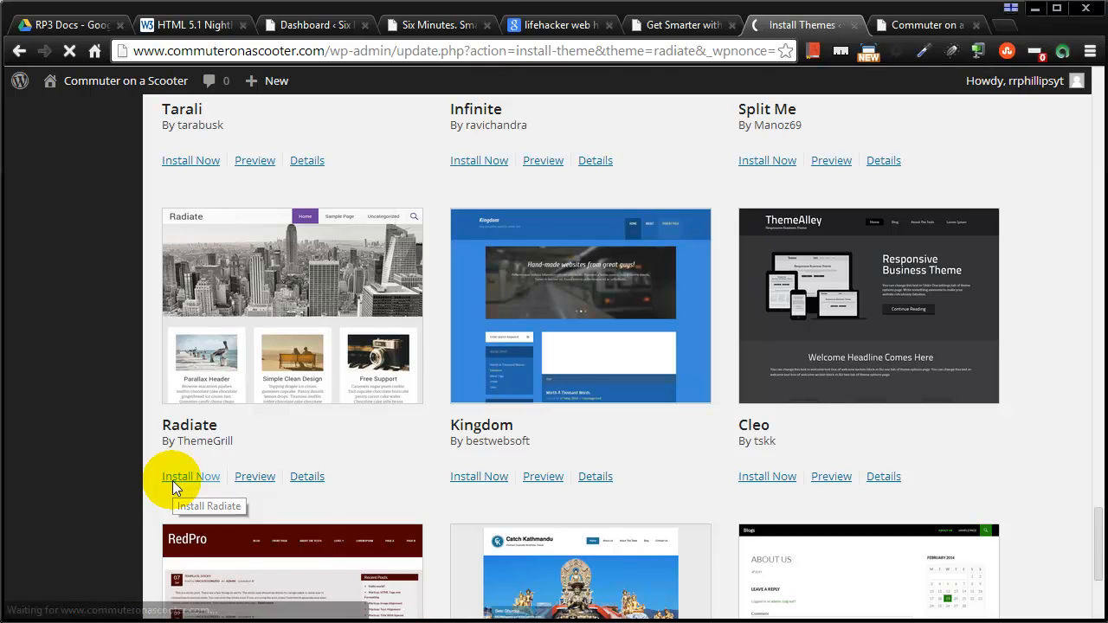
left_click(191, 476)
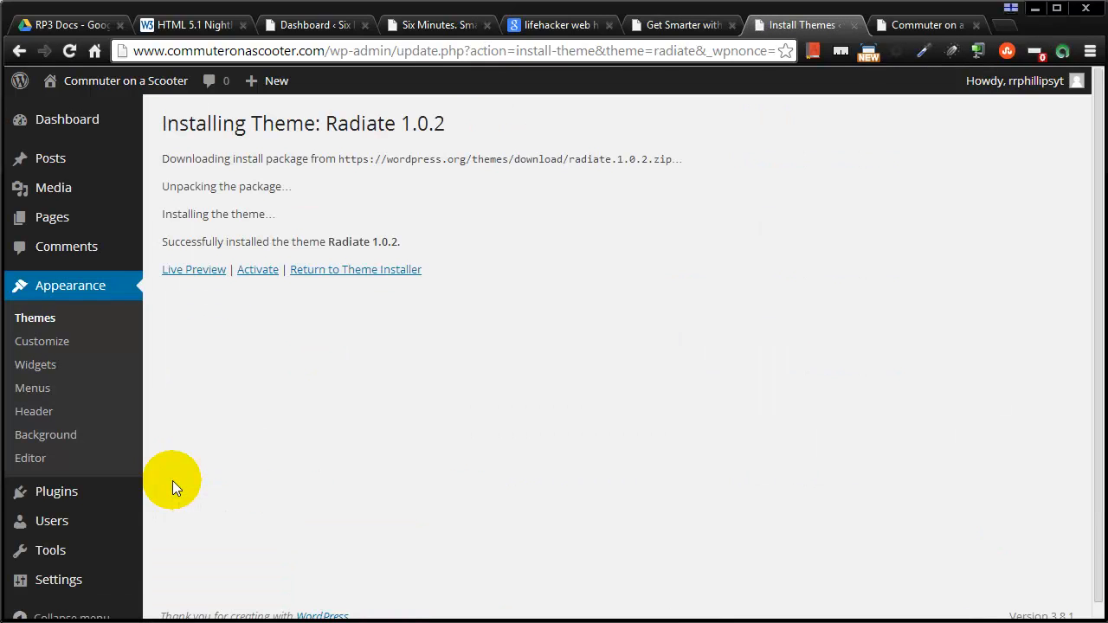
mouse_move(790, 26)
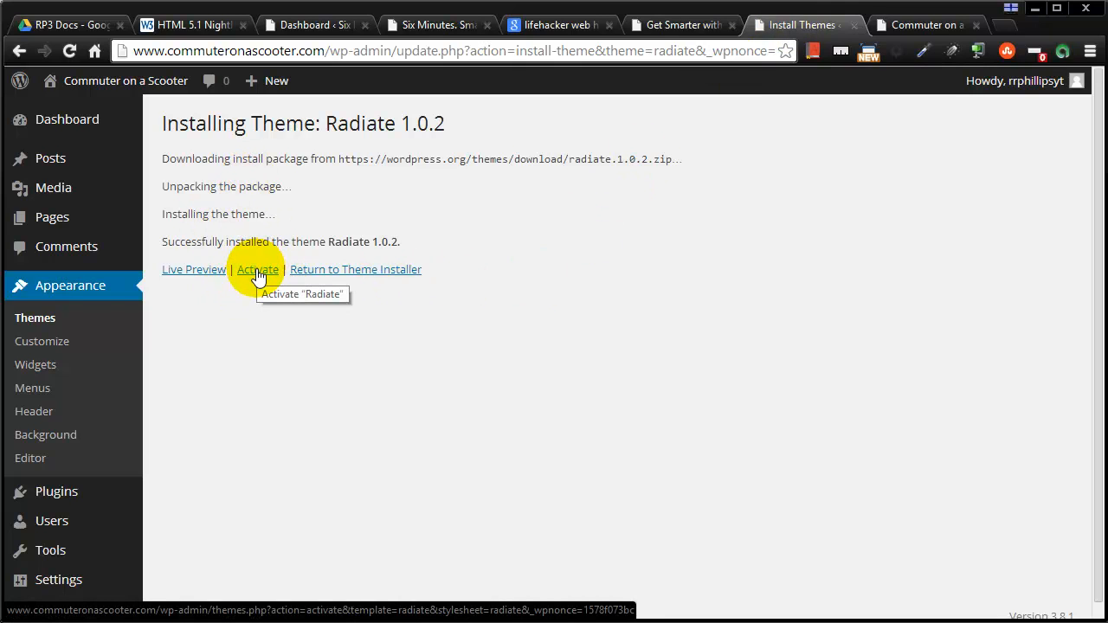
Step: Activate Radiate 1.0.2 as the site theme and switch to the live site tab
left_click(256, 270)
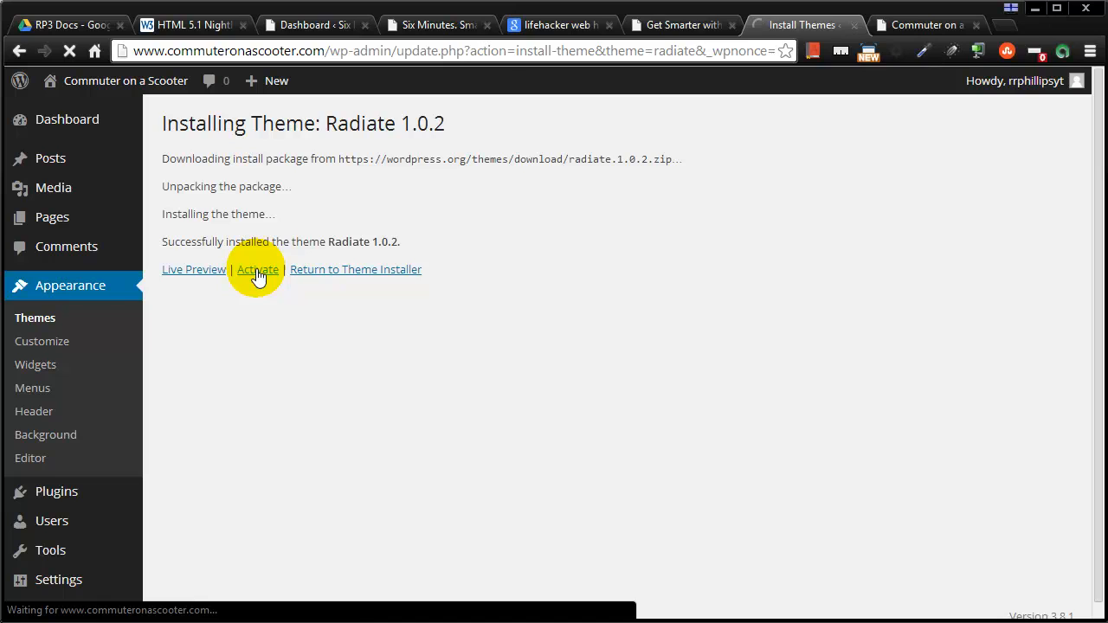
left_click(257, 270)
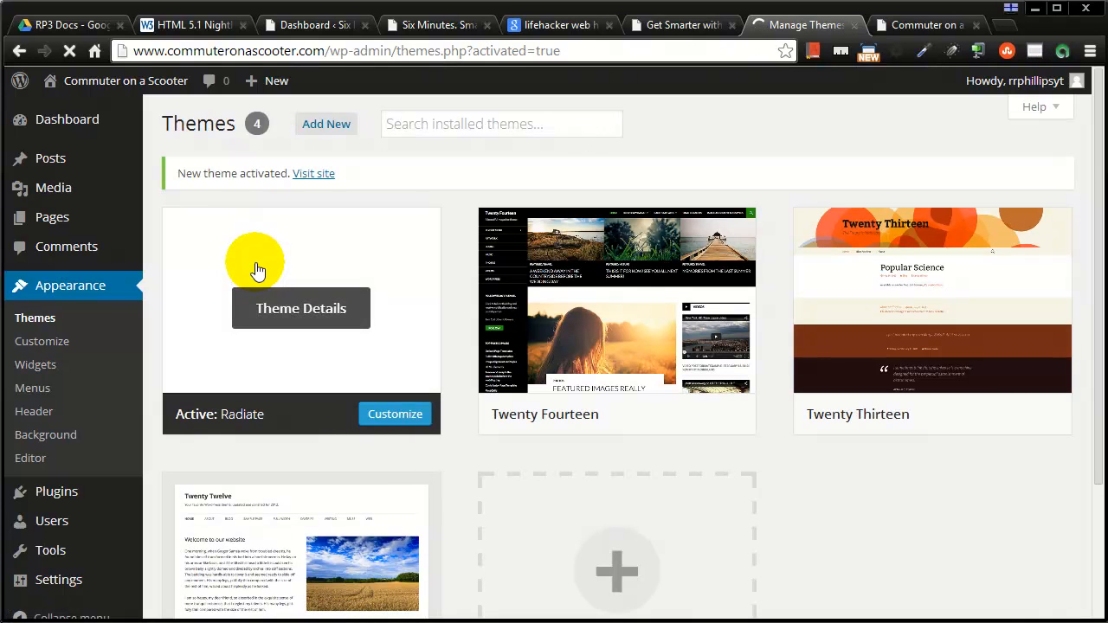
left_click(926, 24)
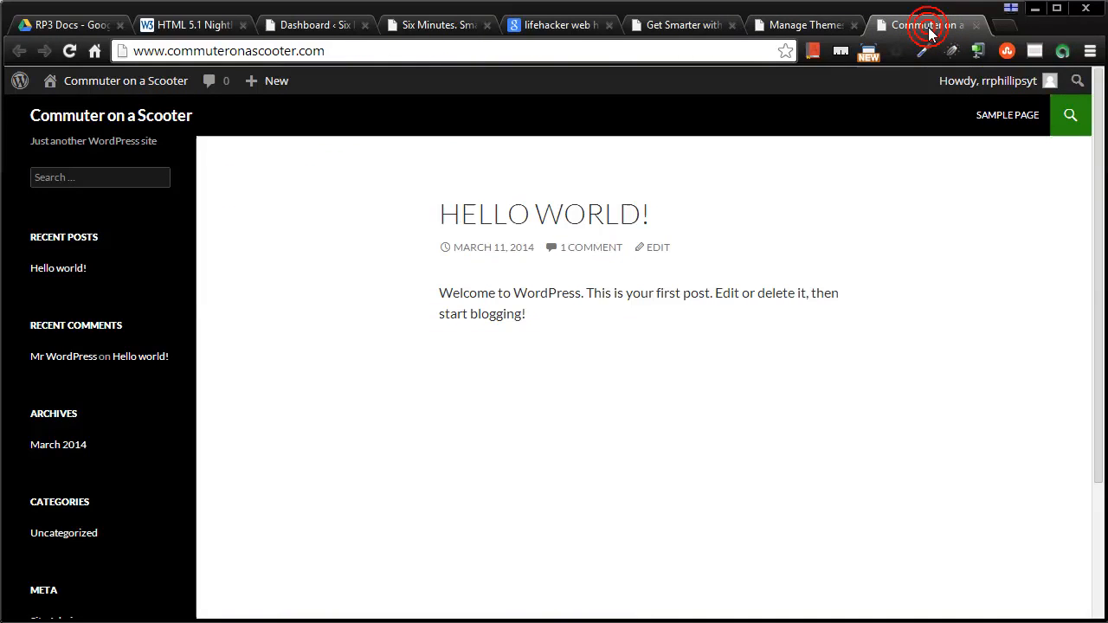
Step: Reload the public site to show Radiate's skyline header, then return to the Themes admin
left_click(70, 50)
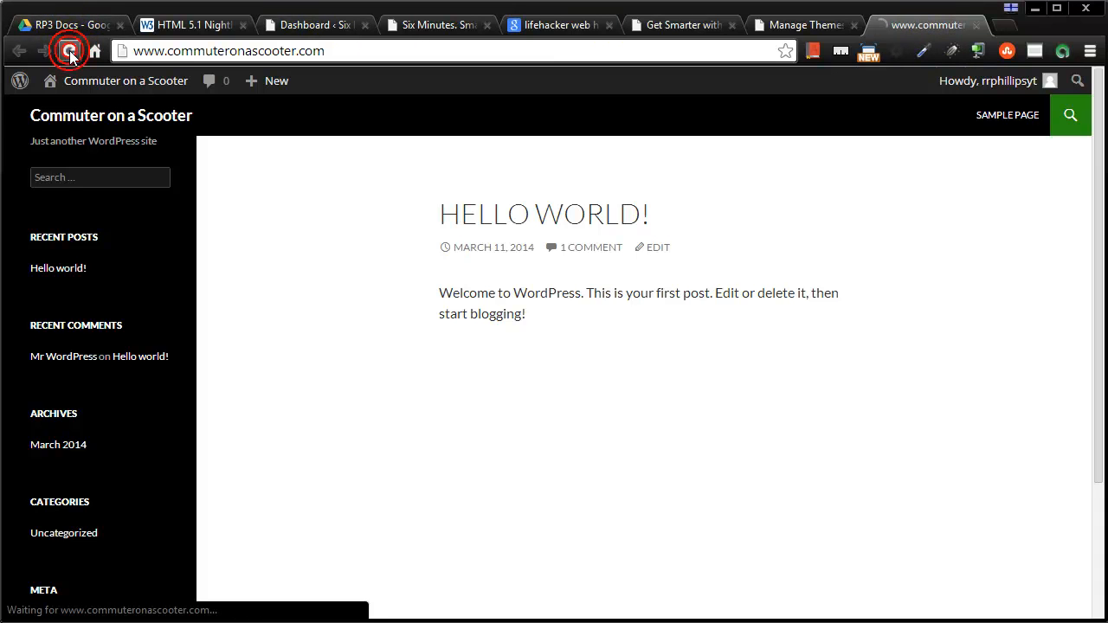
left_click(70, 50)
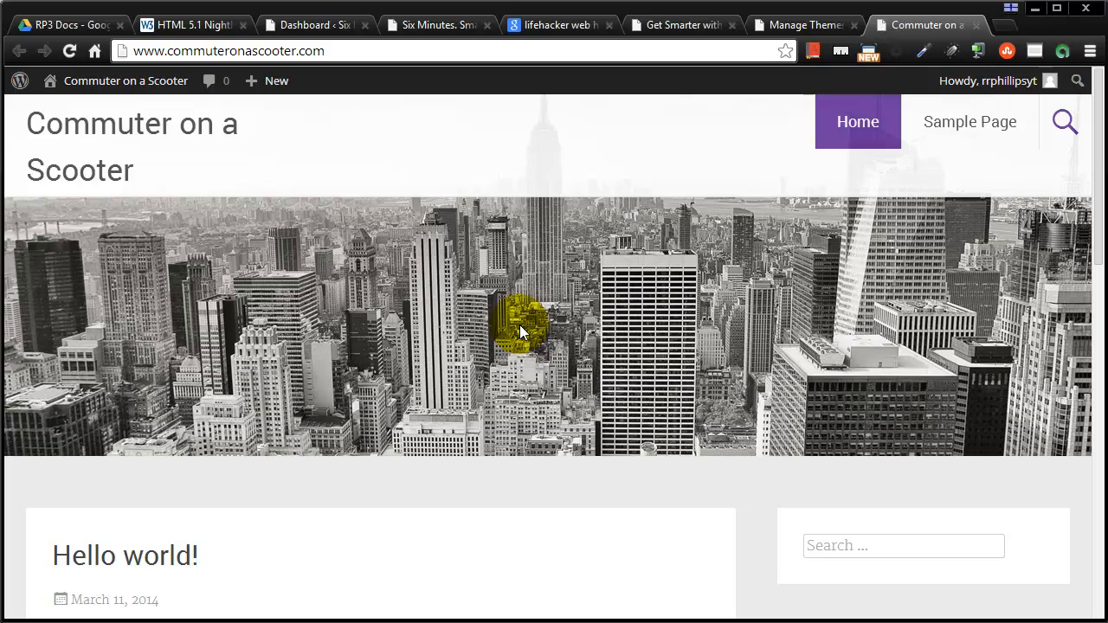
mouse_move(384, 315)
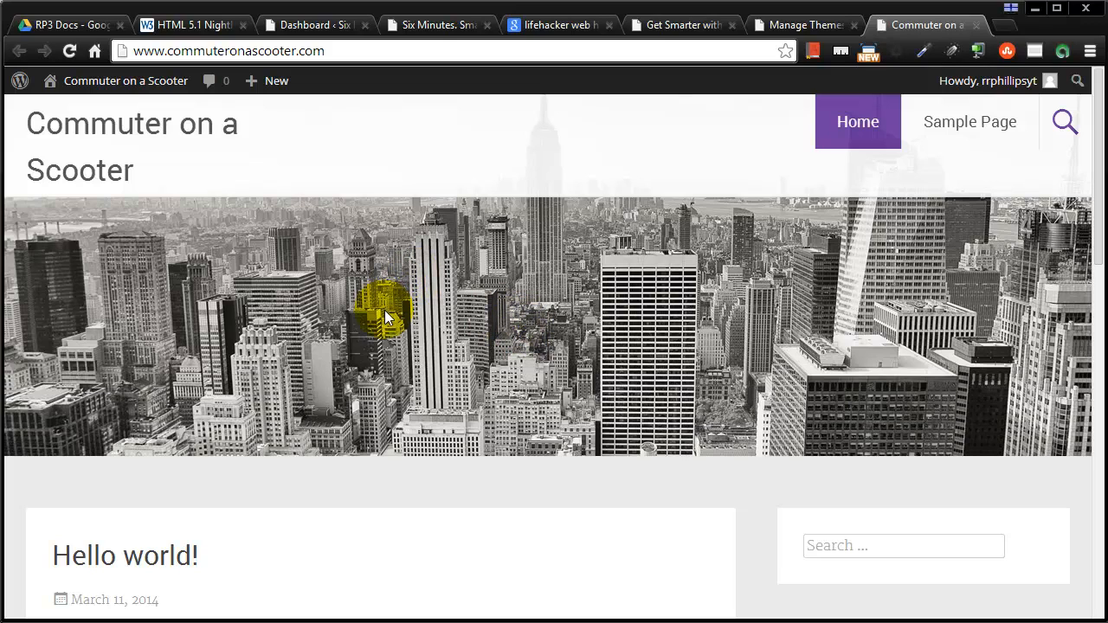
scroll("down", 3)
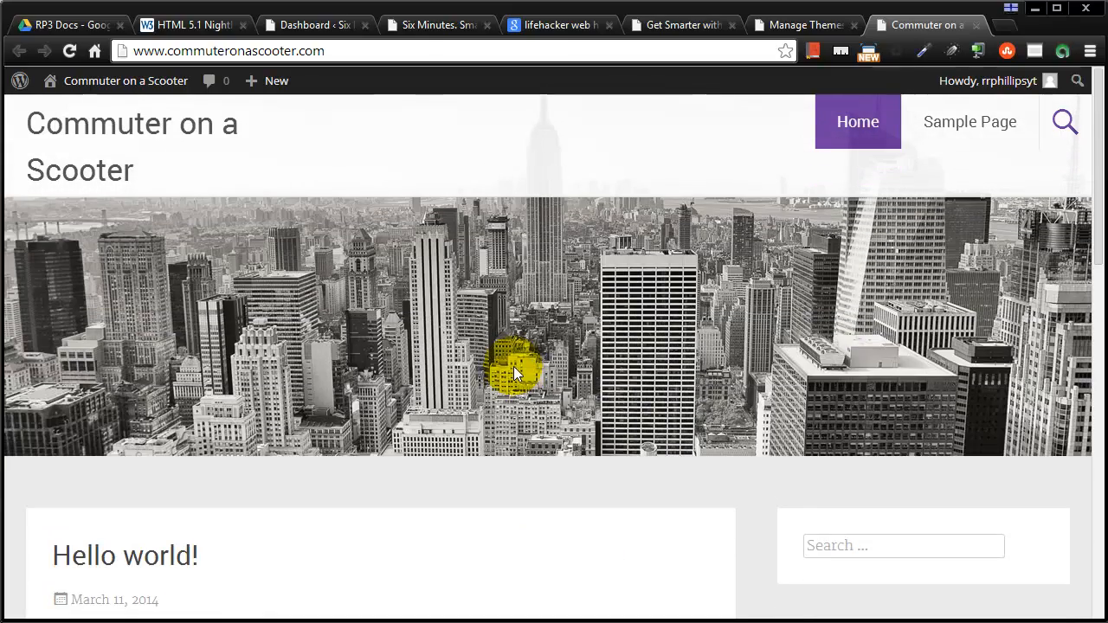
left_click(800, 24)
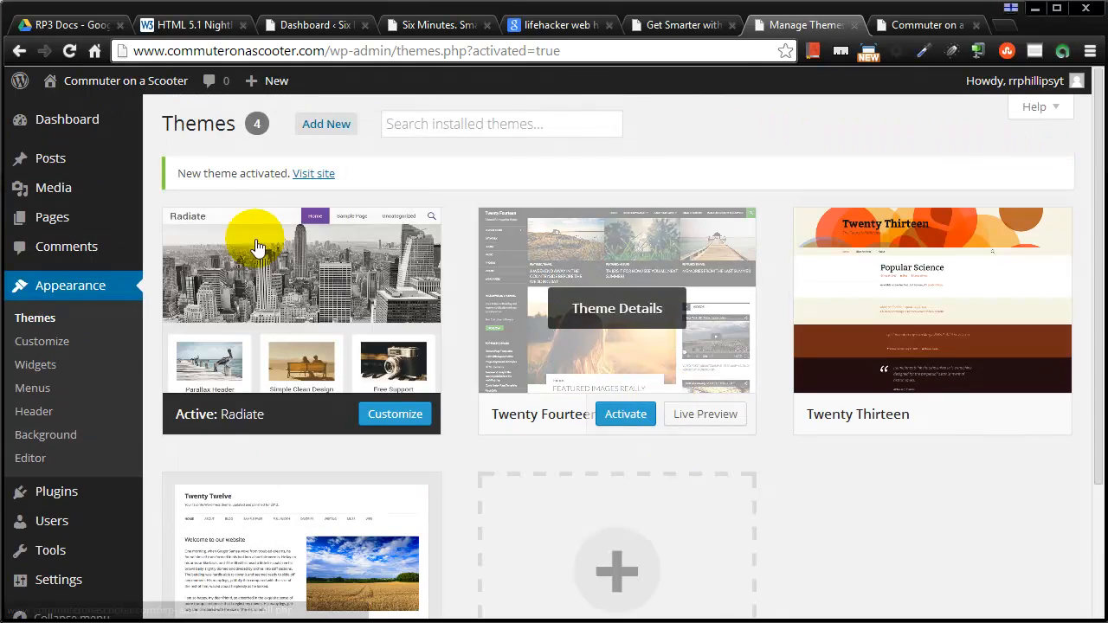
mouse_move(679, 335)
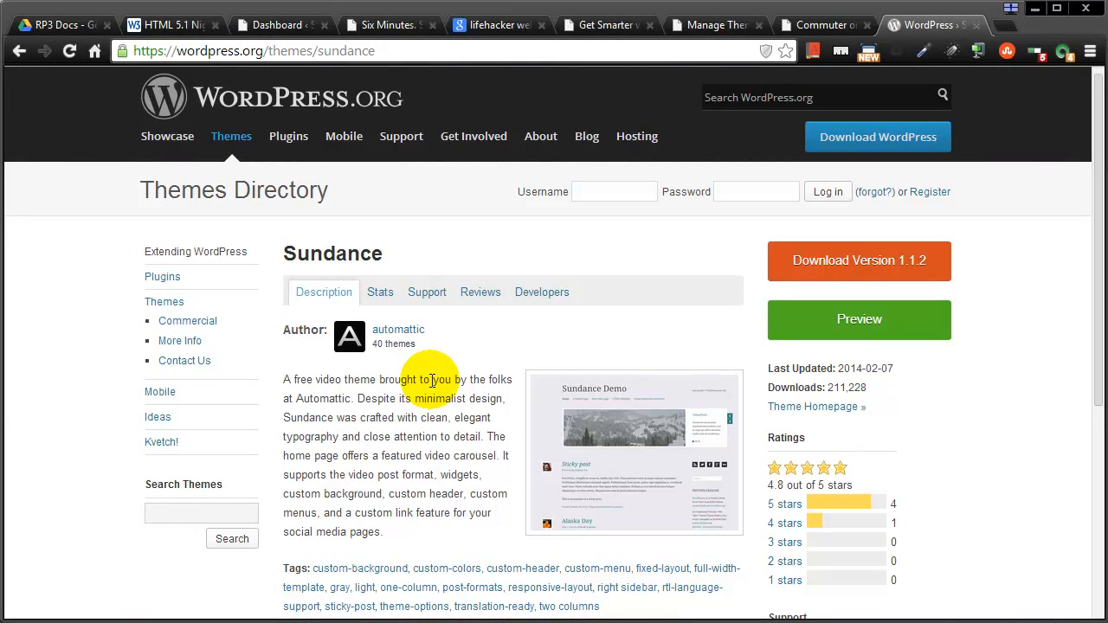
mouse_move(449, 374)
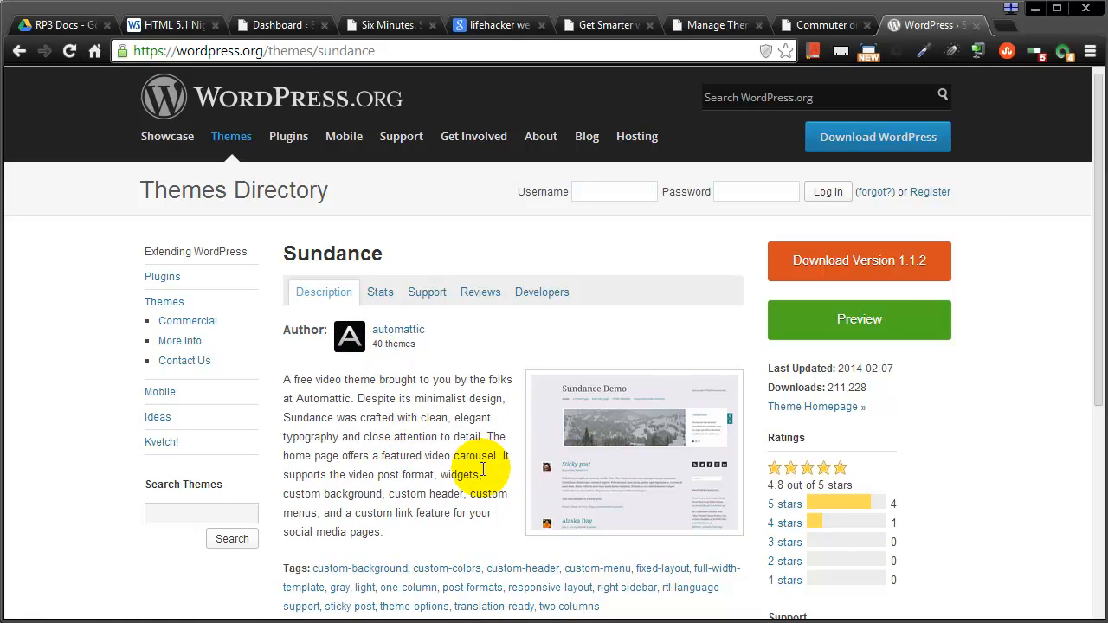
mouse_move(471, 601)
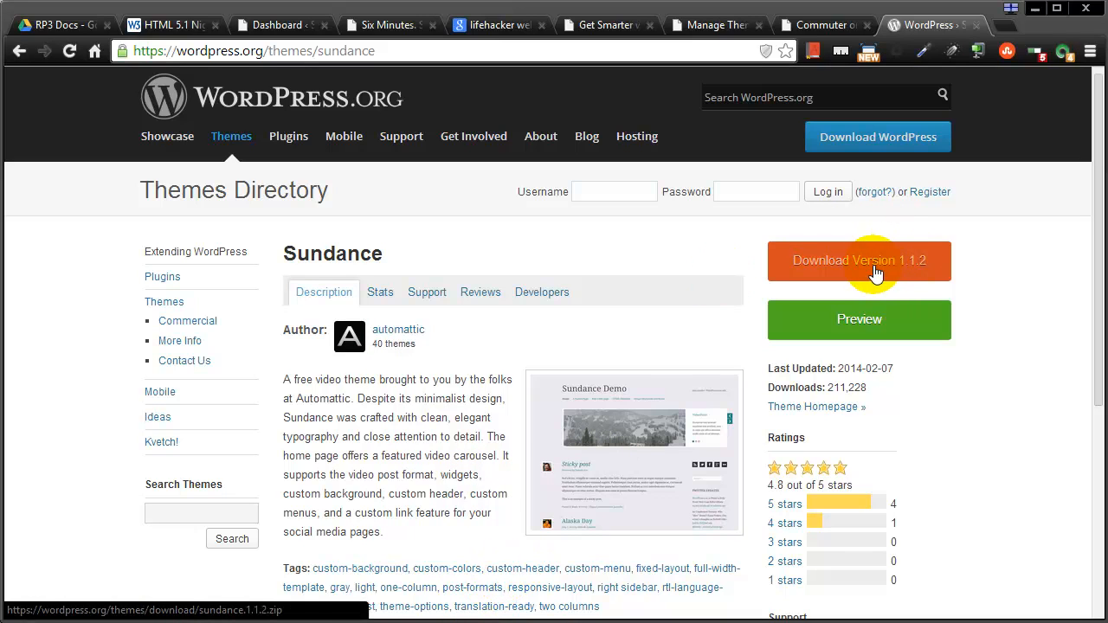
Step: Download the Sundance 1.1.2 theme zip from WordPress.org
left_click(859, 259)
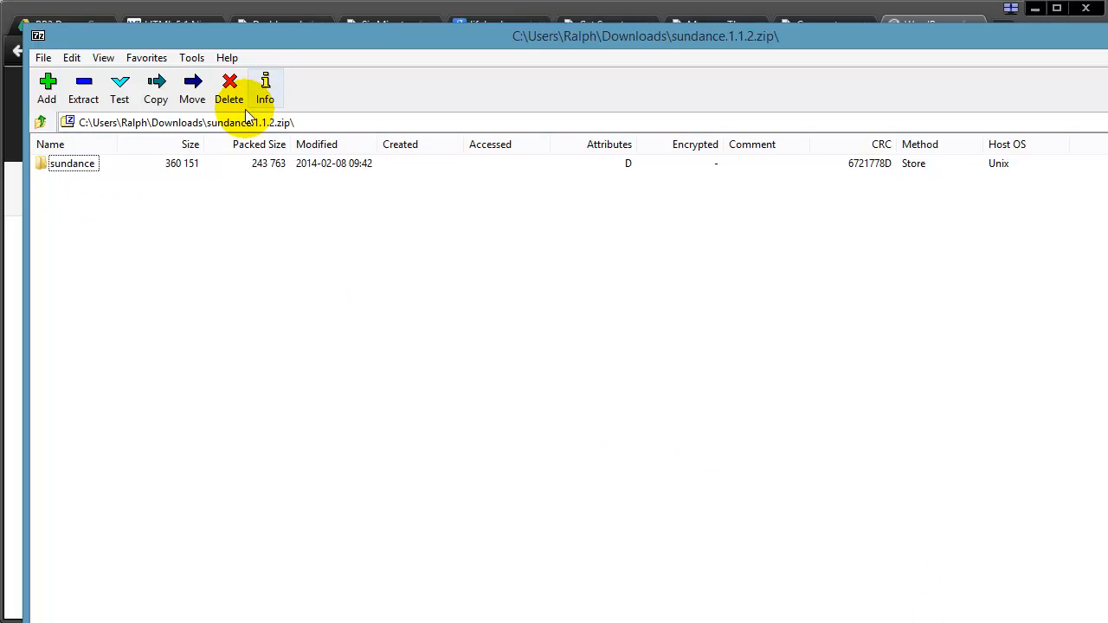
Step: Extract the sundance folder from sundance.1.1.2.zip into C:\Users\...\Downloads
left_click(156, 86)
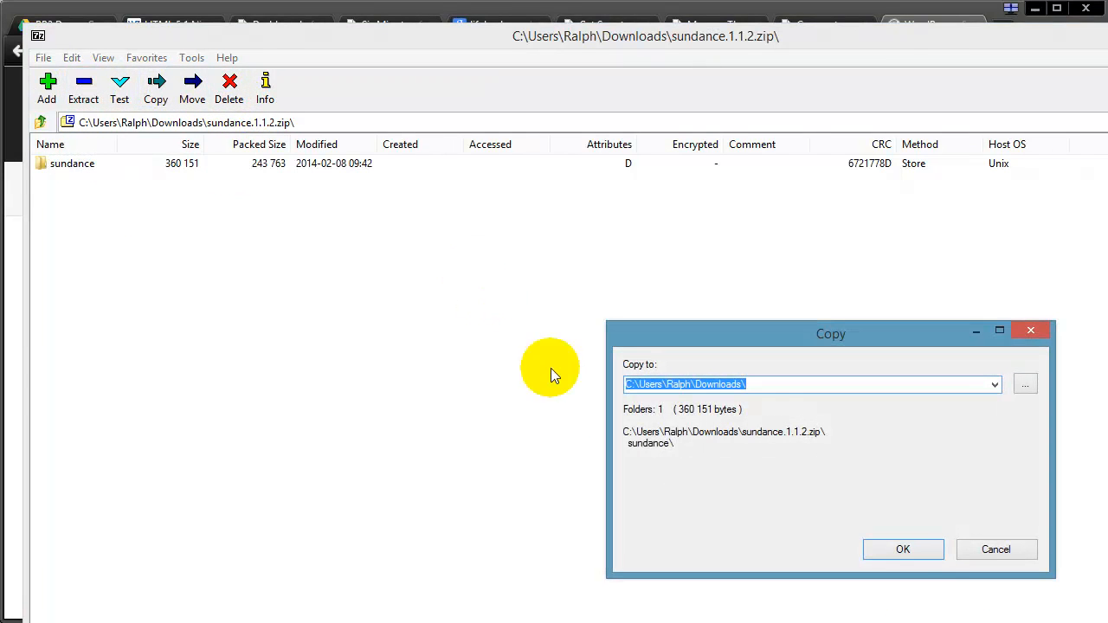
left_click(904, 549)
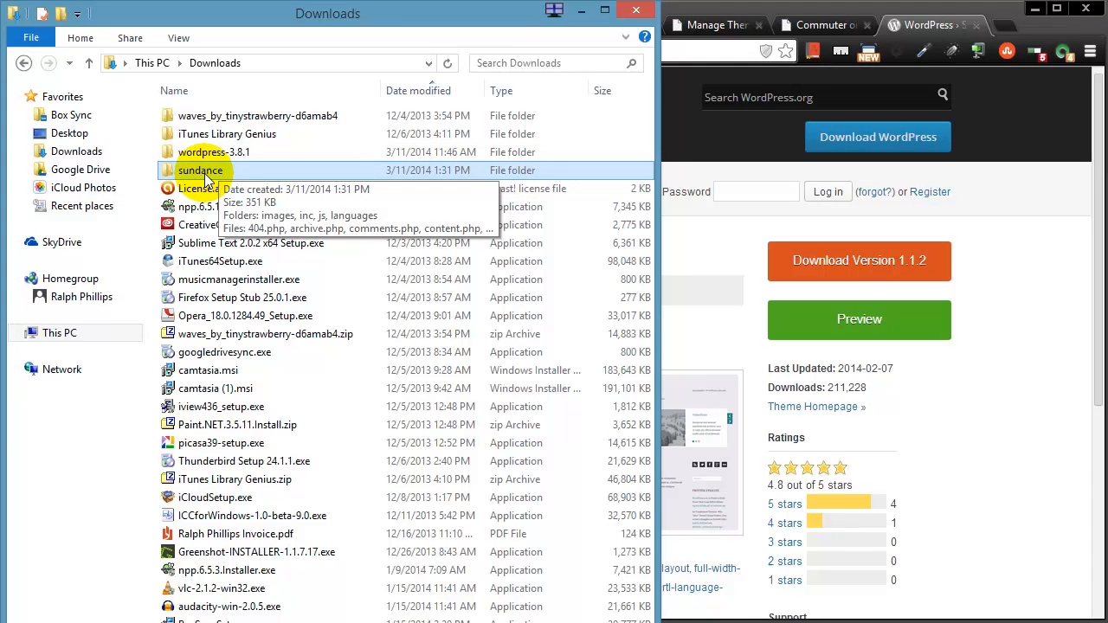
double_click(201, 169)
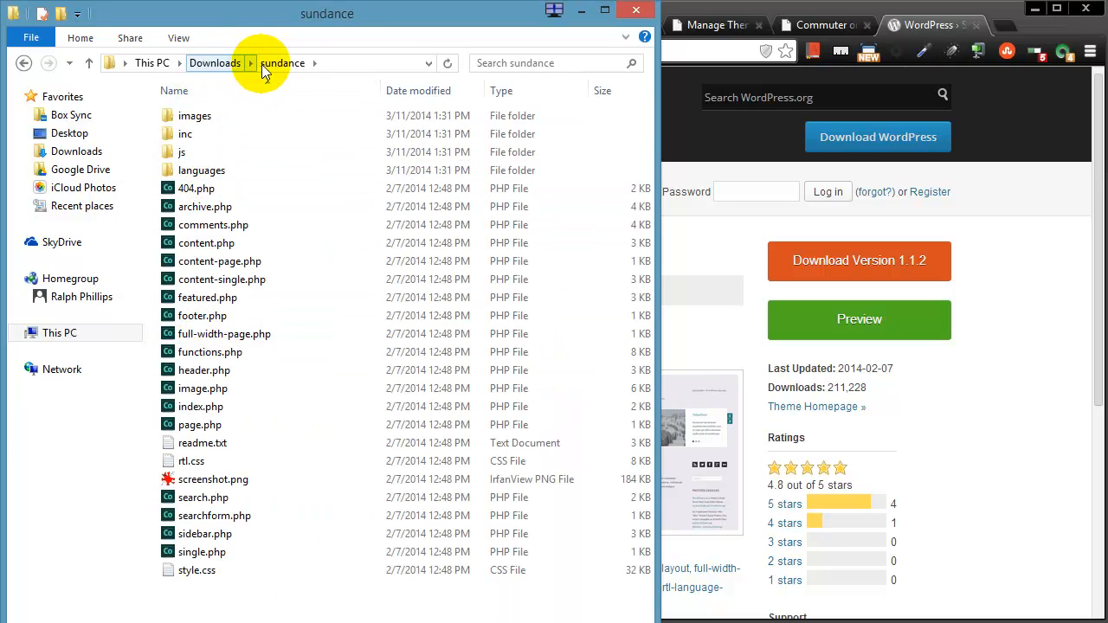
left_click(214, 62)
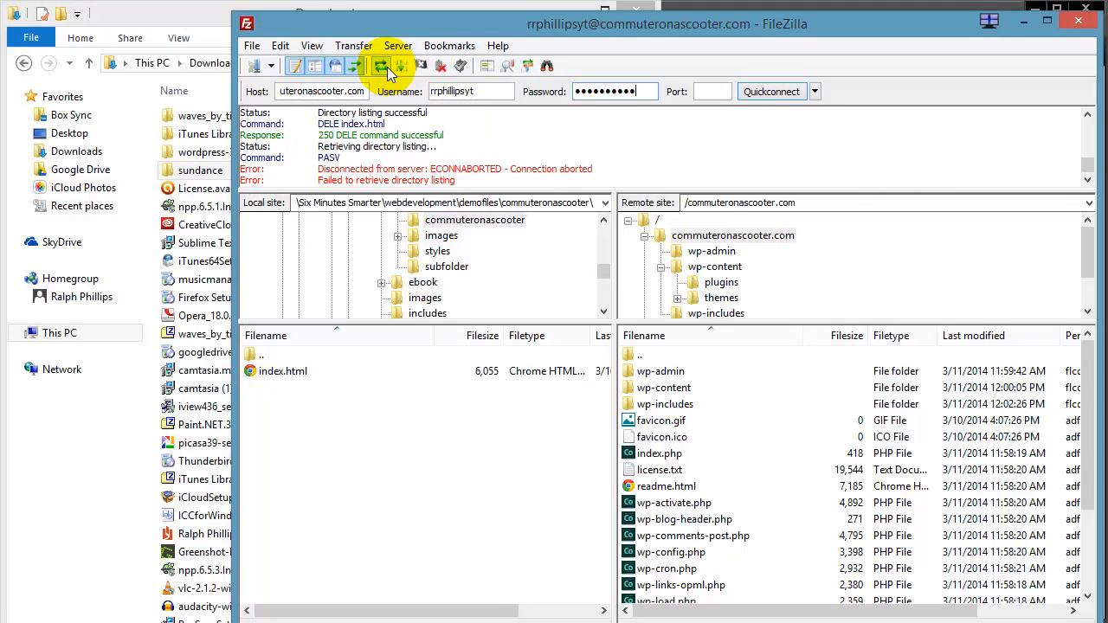
Step: Reconnect to commuteronascooter.com and browse into the remote wp-content themes folder for the upload
left_click(381, 66)
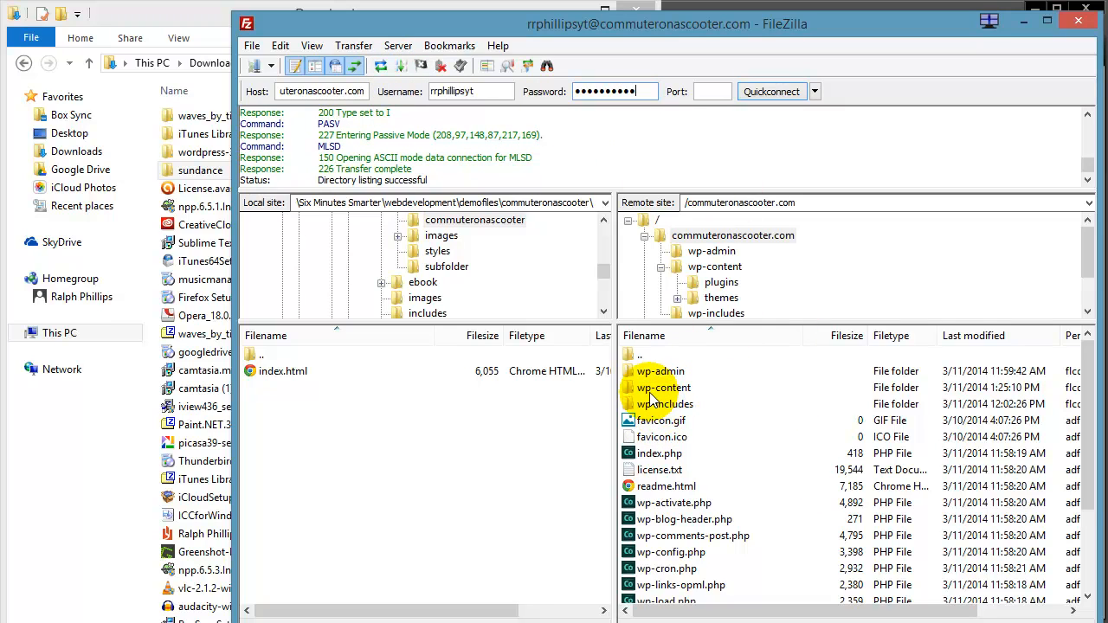
double_click(665, 388)
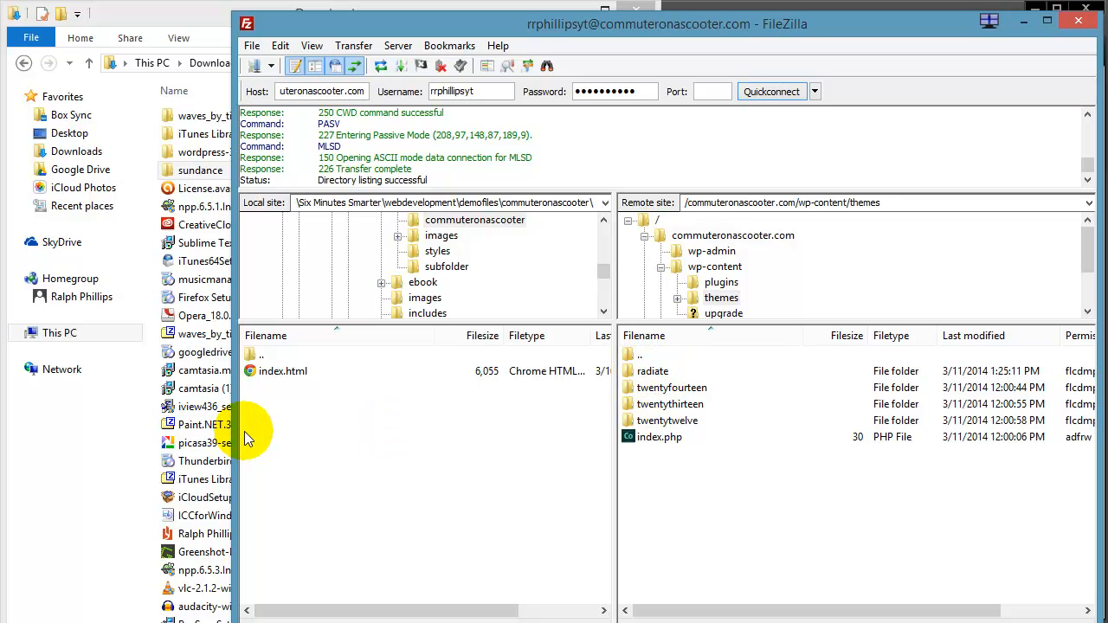
left_click(199, 169)
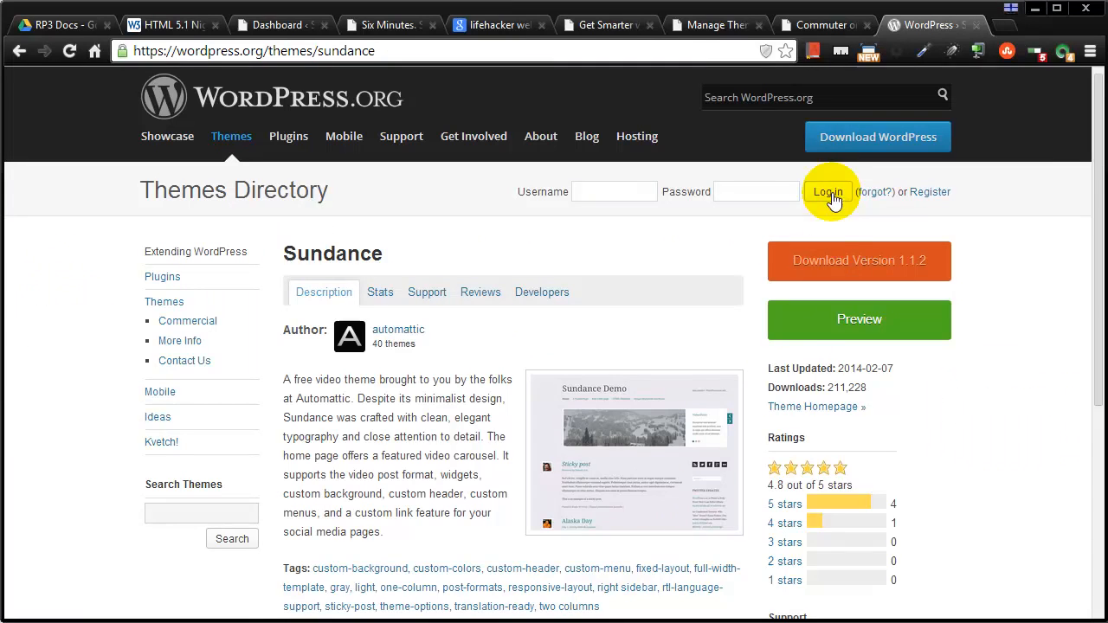
Step: Activate Sundance in Appearance > Themes, then switch to the Commuter on a Scooter site tab
left_click(710, 24)
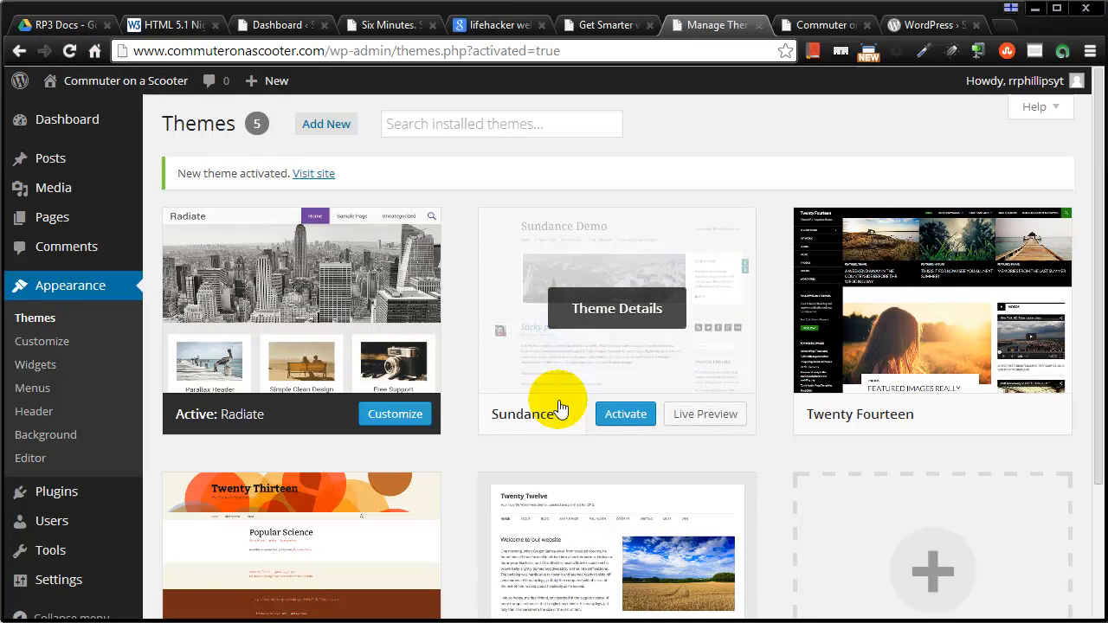
mouse_move(634, 355)
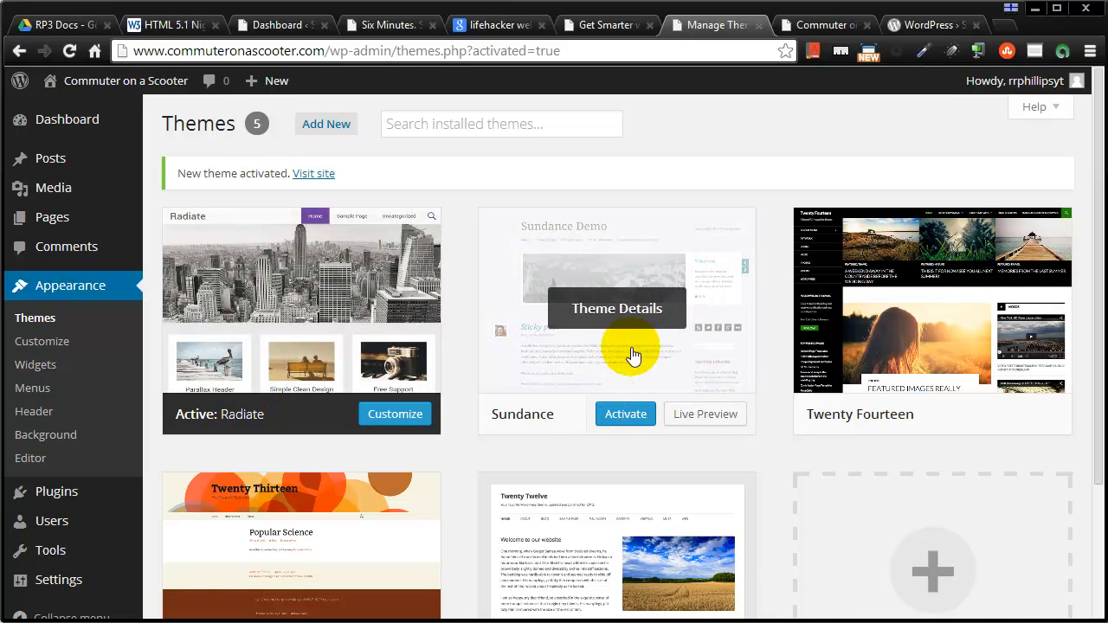
mouse_move(641, 384)
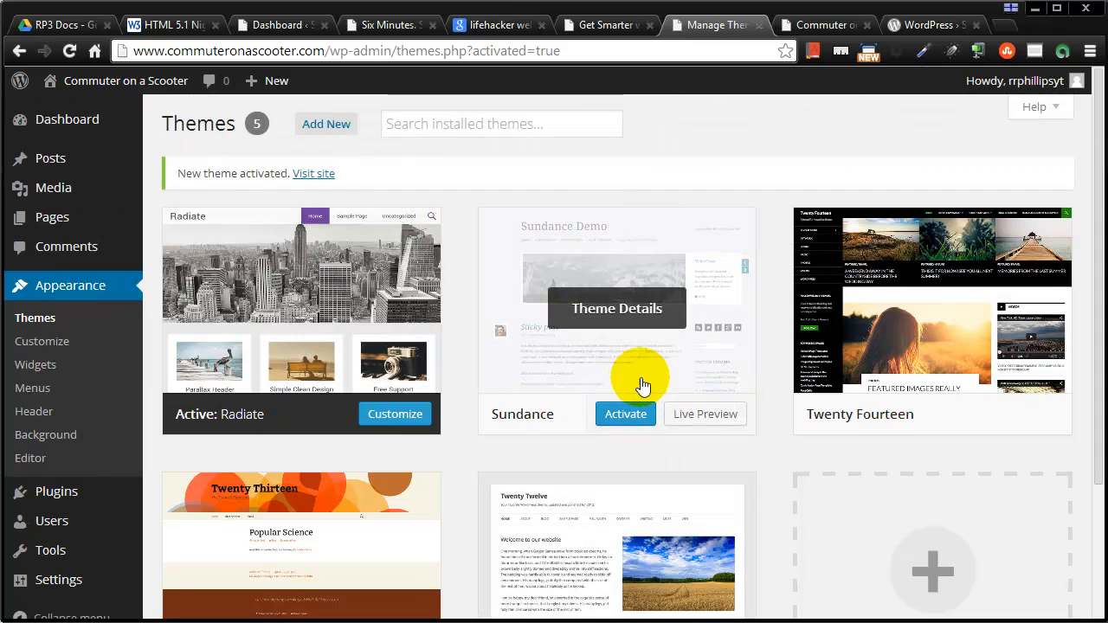
mouse_move(616, 309)
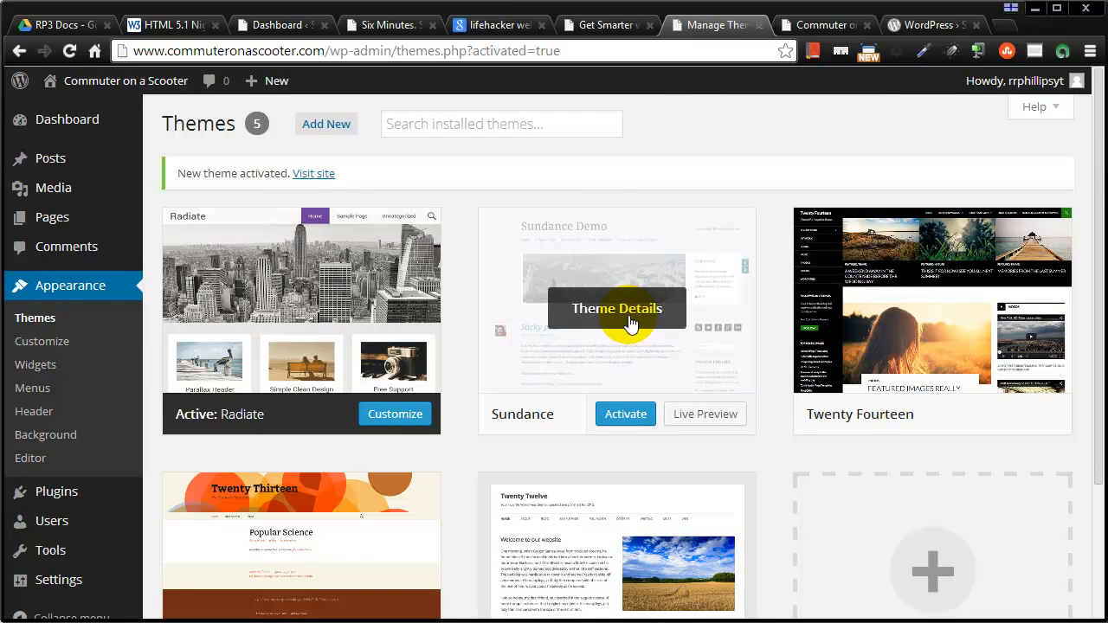
left_click(625, 414)
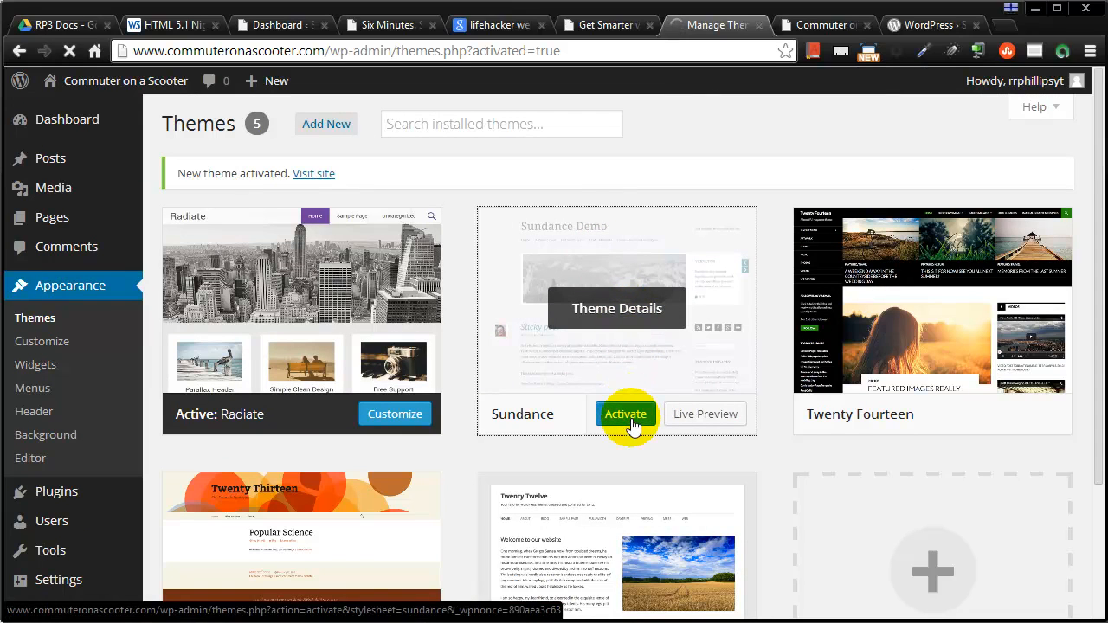
left_click(626, 414)
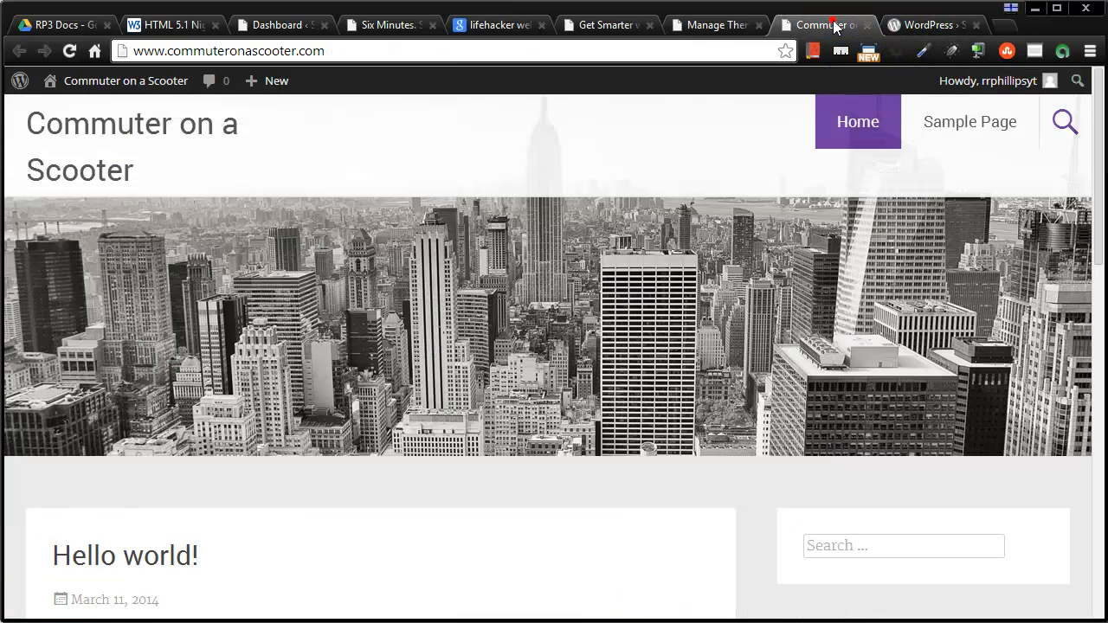
Step: Reload the Commuter on a Scooter front page so it renders in the Sundance theme
left_click(70, 52)
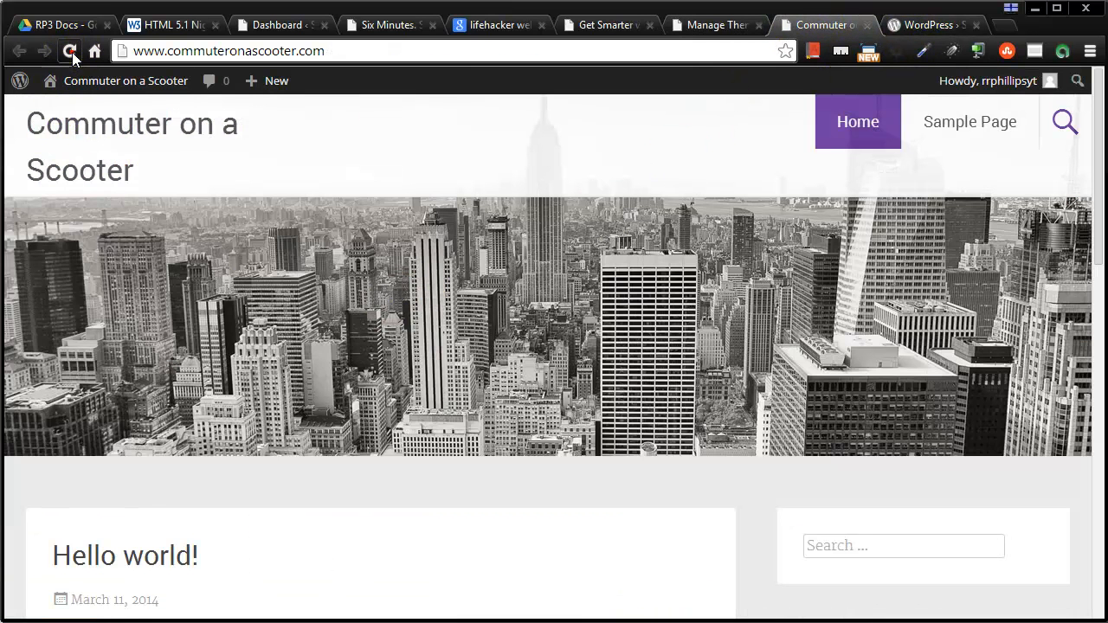
left_click(69, 50)
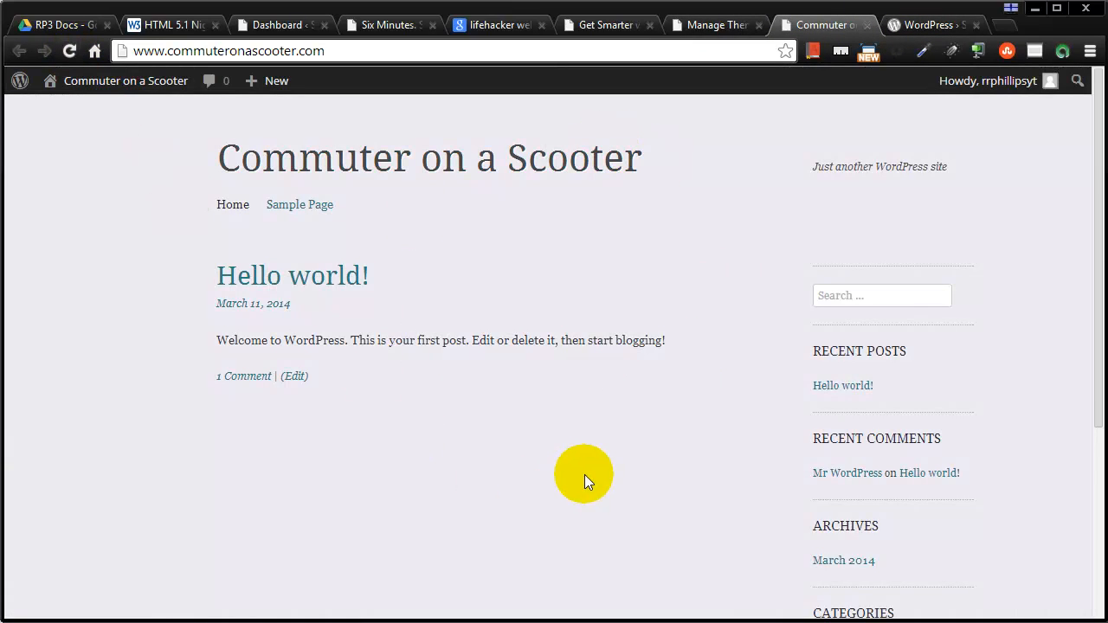
mouse_move(569, 476)
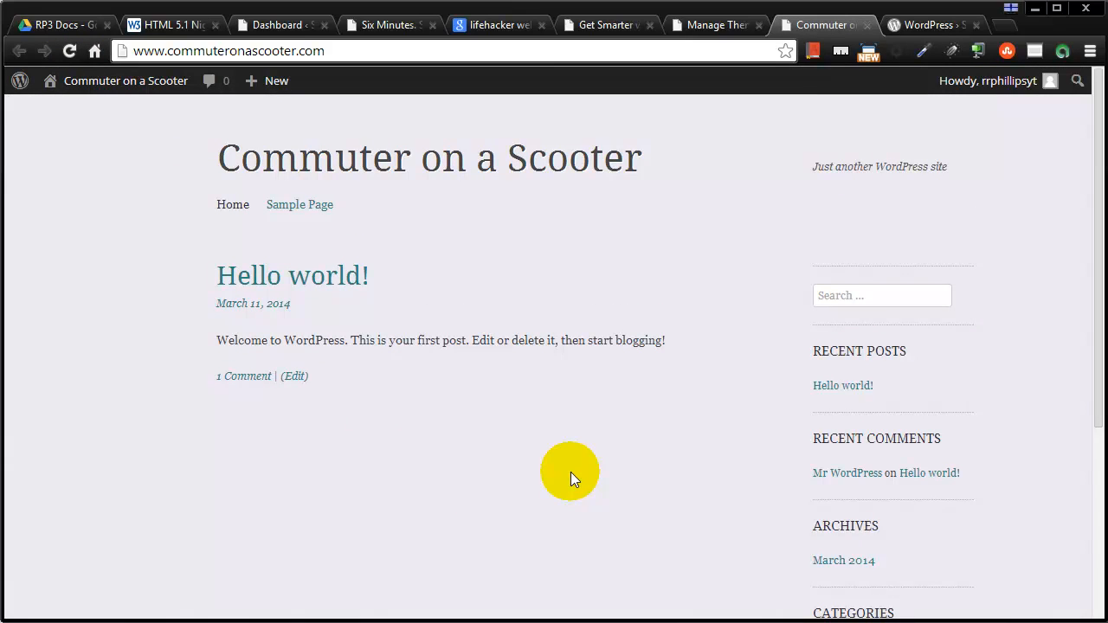
mouse_move(570, 476)
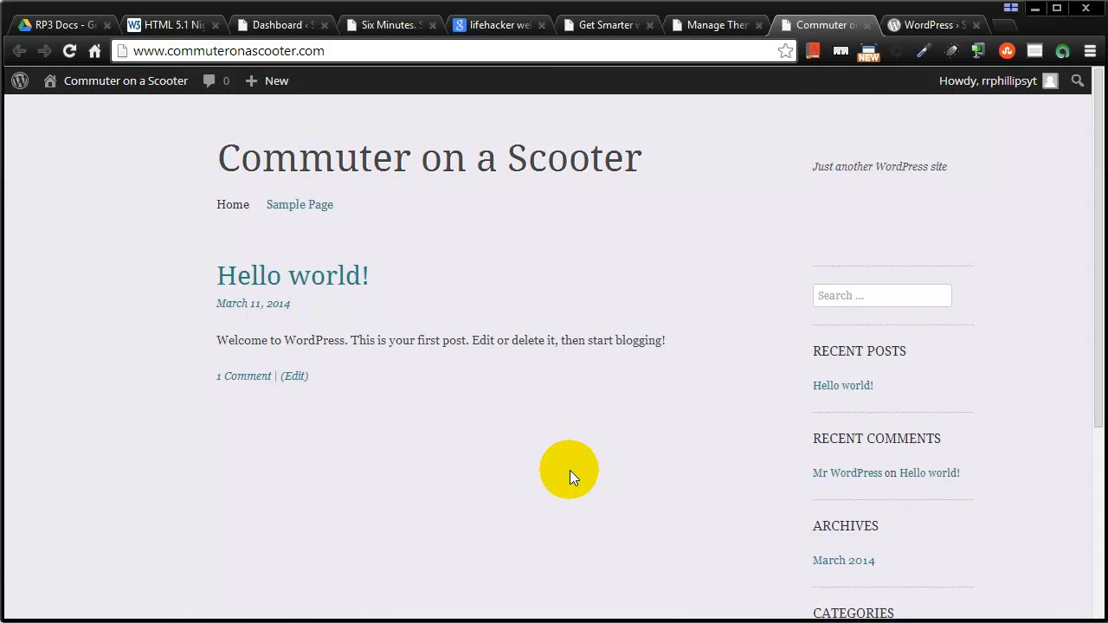
mouse_move(581, 219)
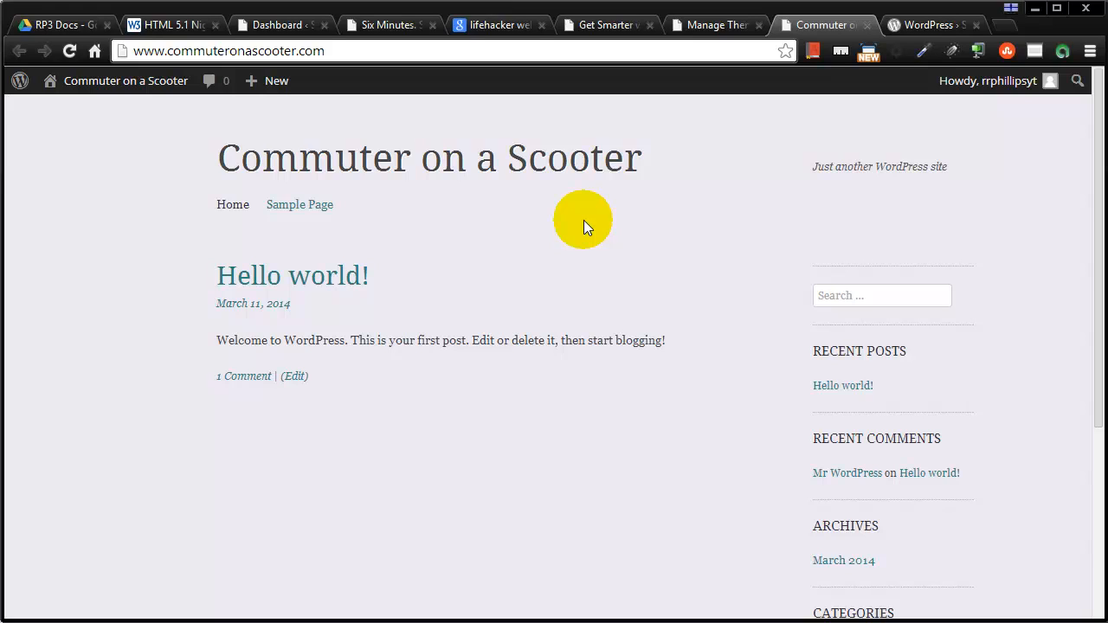
mouse_move(578, 223)
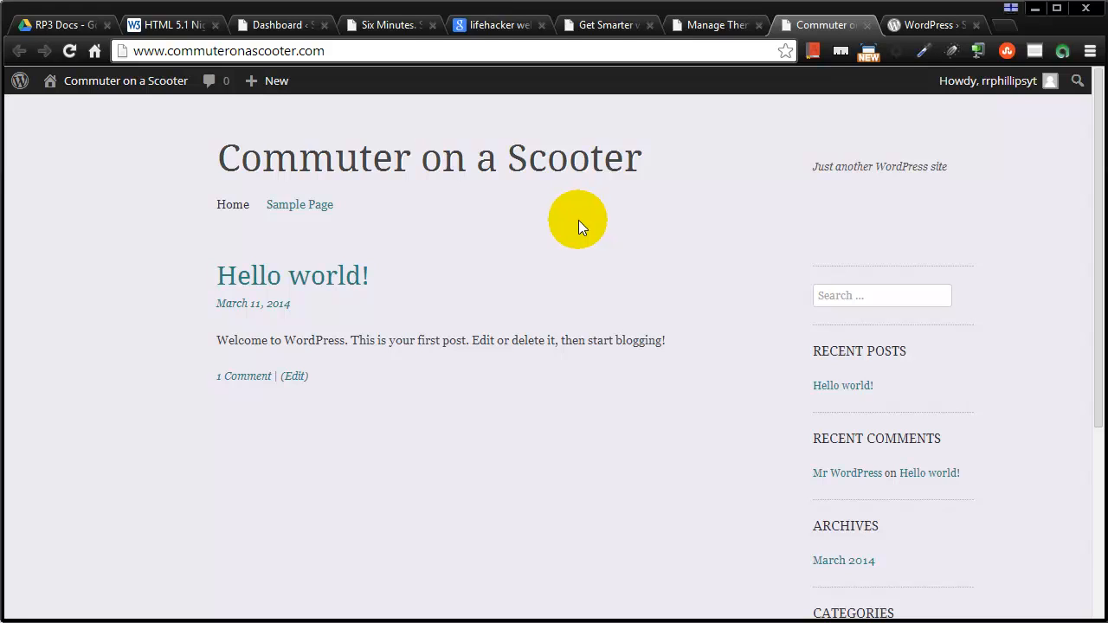